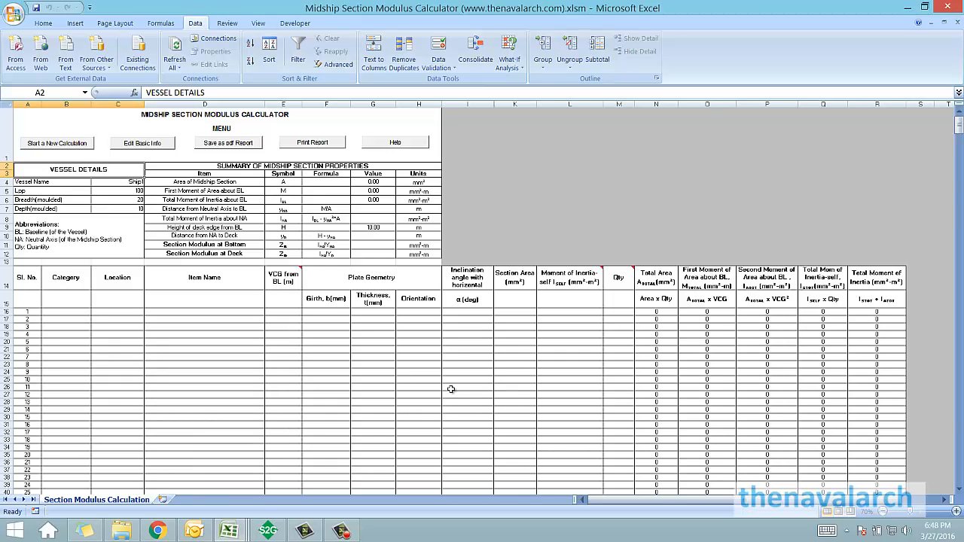
pyautogui.moveTo(455, 395)
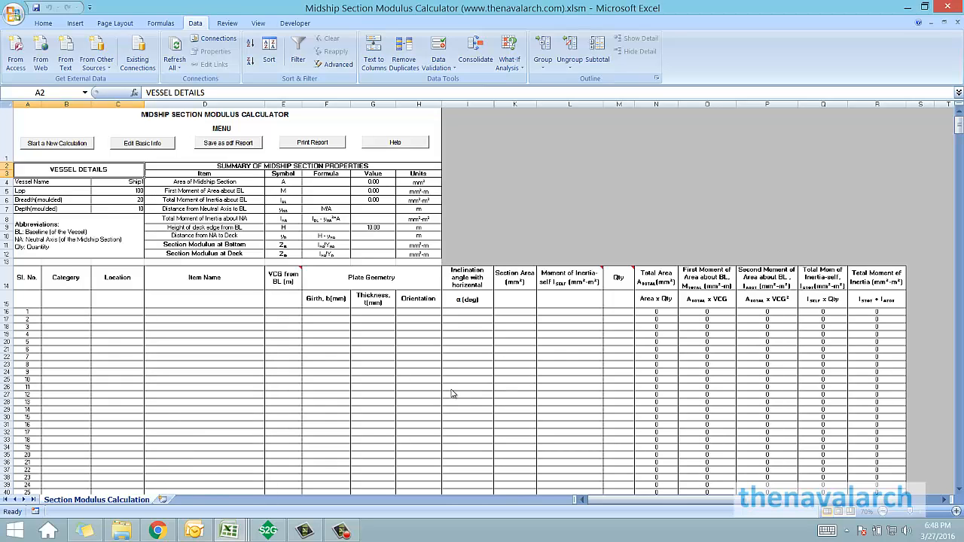
pyautogui.moveTo(449, 389)
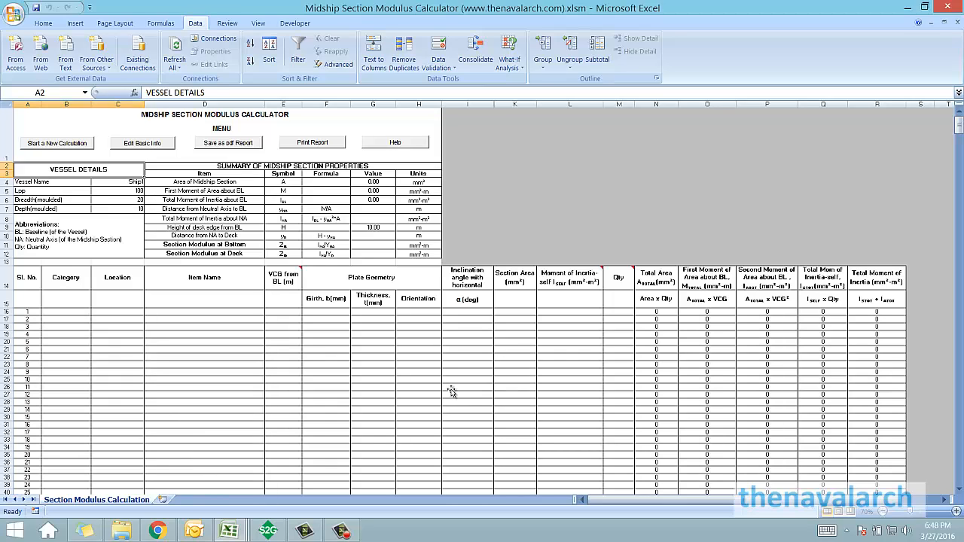
# Begin a new calculation, confirming the erase of current data and dismissing the Basic Particulars form
pyautogui.click(46, 181)
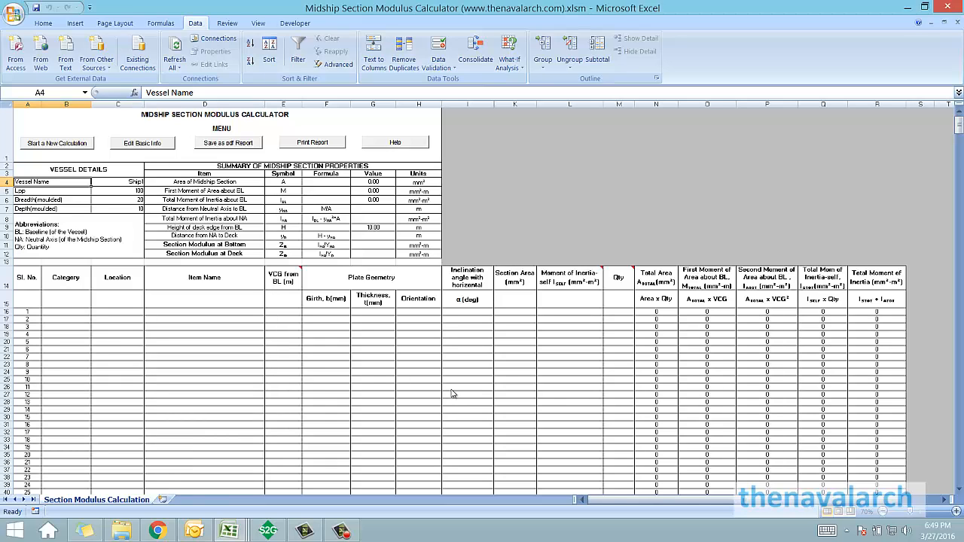
pyautogui.moveTo(449, 389)
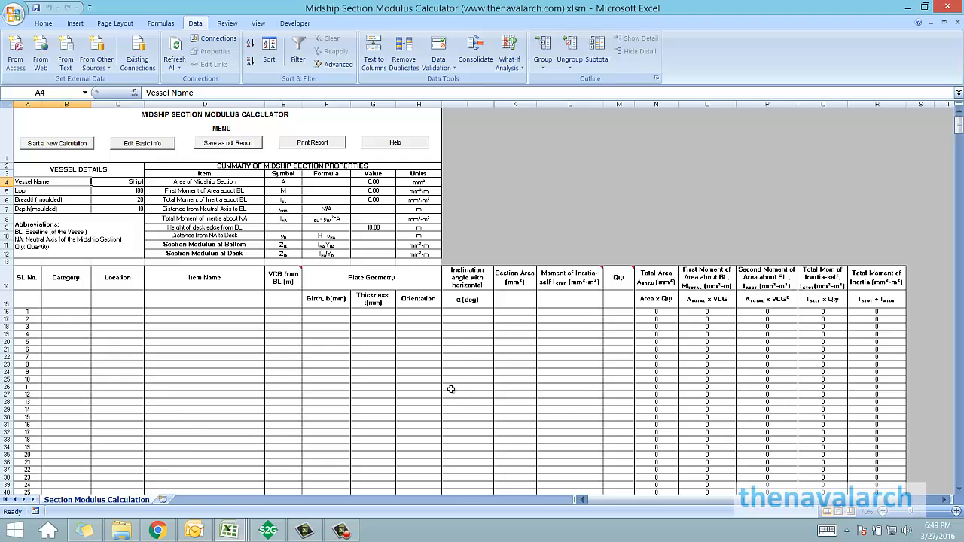
pyautogui.moveTo(455, 394)
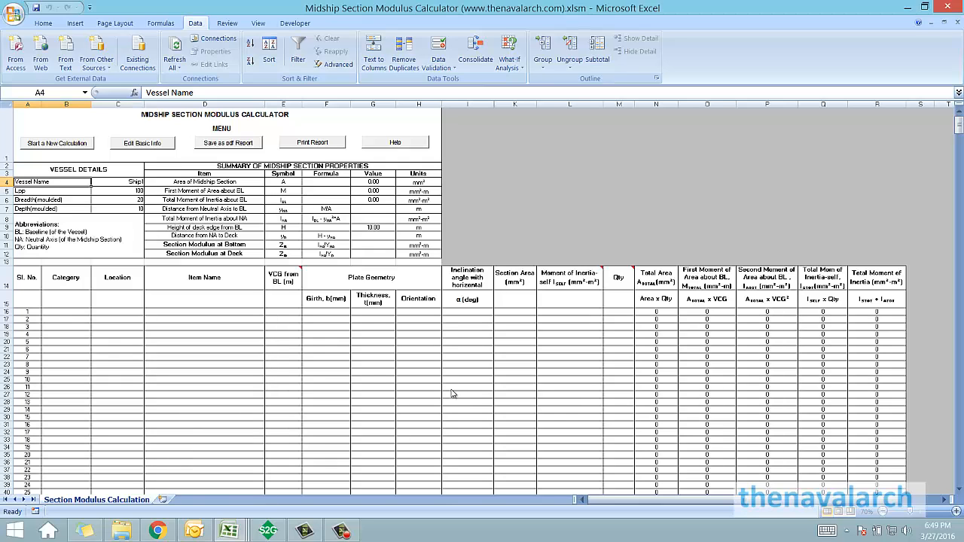
pyautogui.click(58, 142)
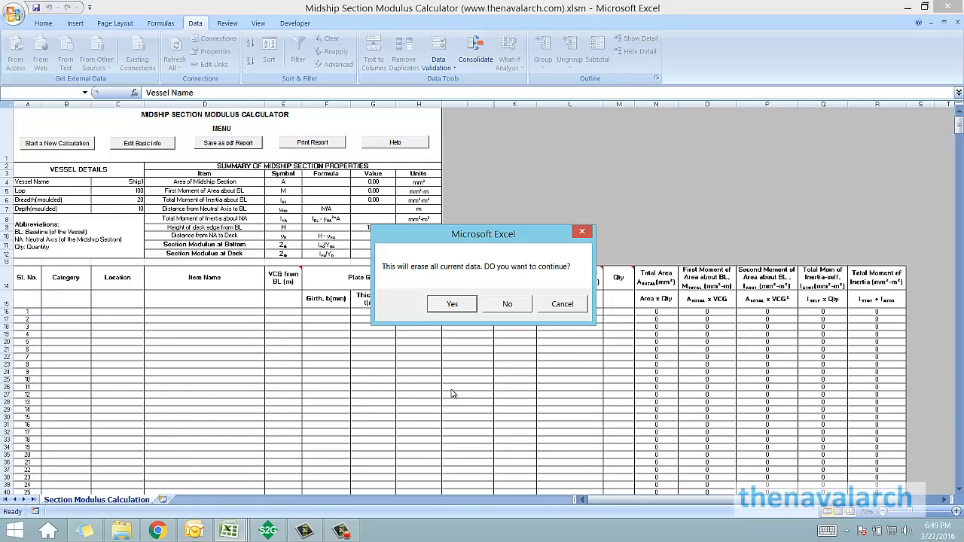
pyautogui.click(452, 304)
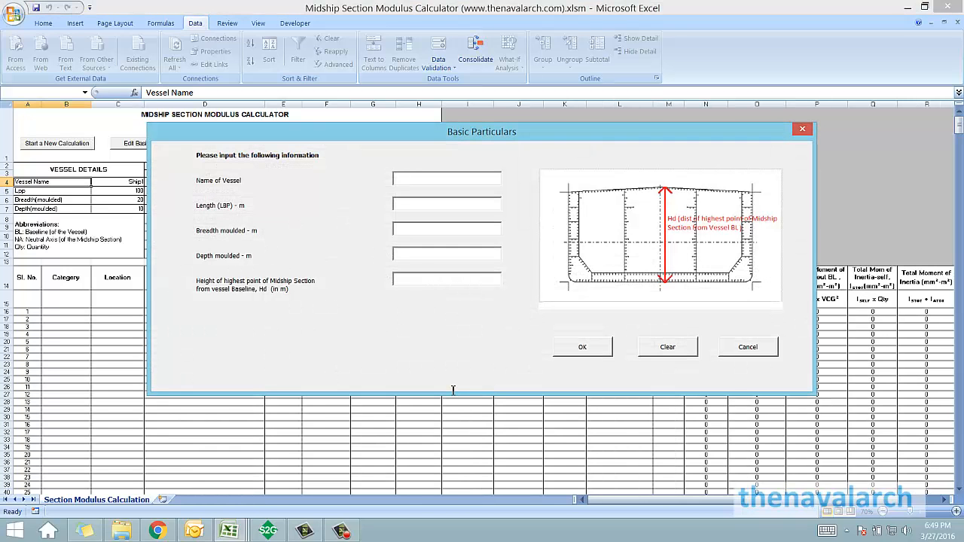
pyautogui.click(445, 178)
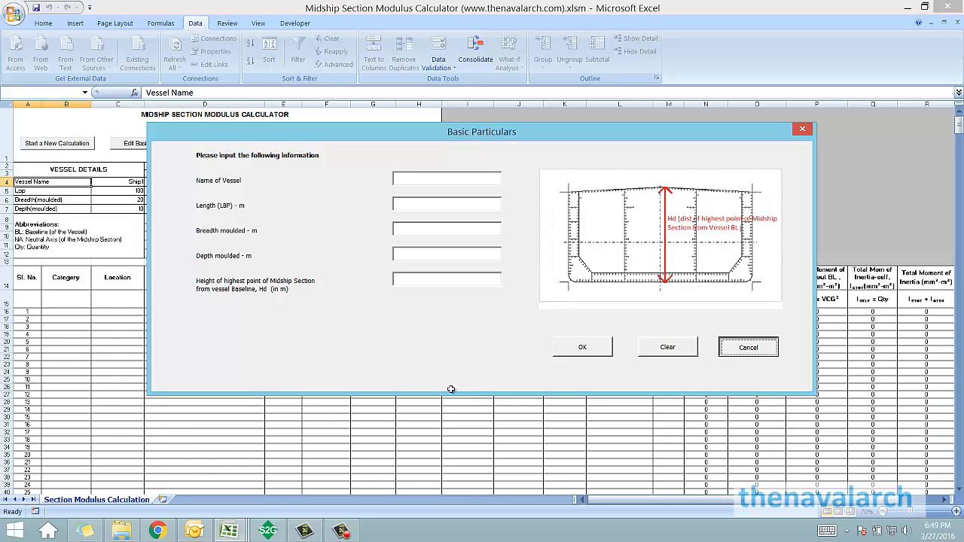
pyautogui.click(747, 346)
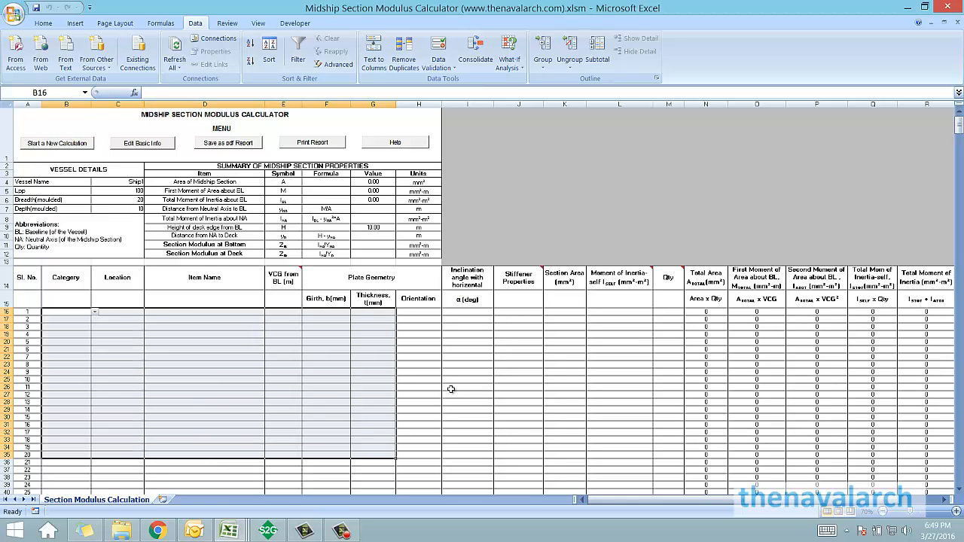
# Set the first member's category in row 16 to Plate
pyautogui.click(205, 388)
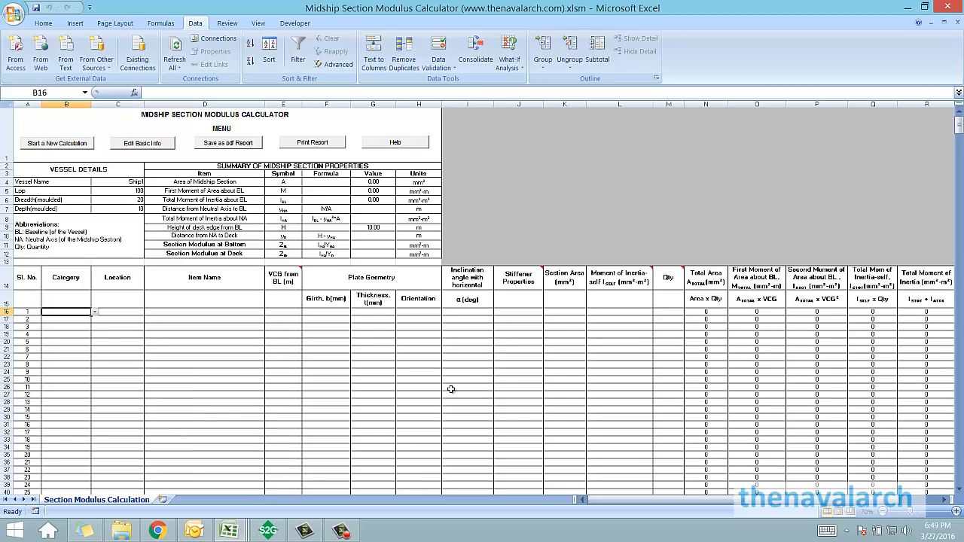
pyautogui.click(205, 312)
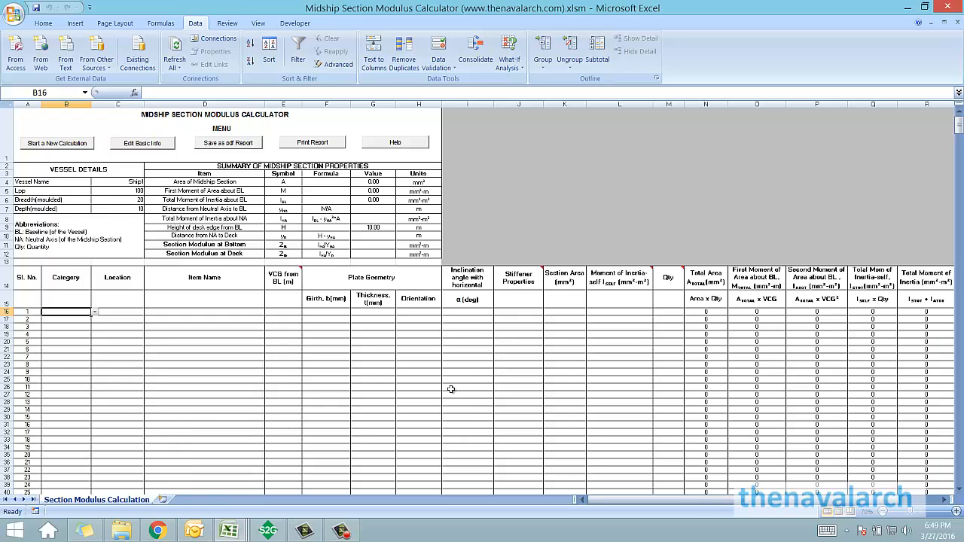
pyautogui.click(66, 278)
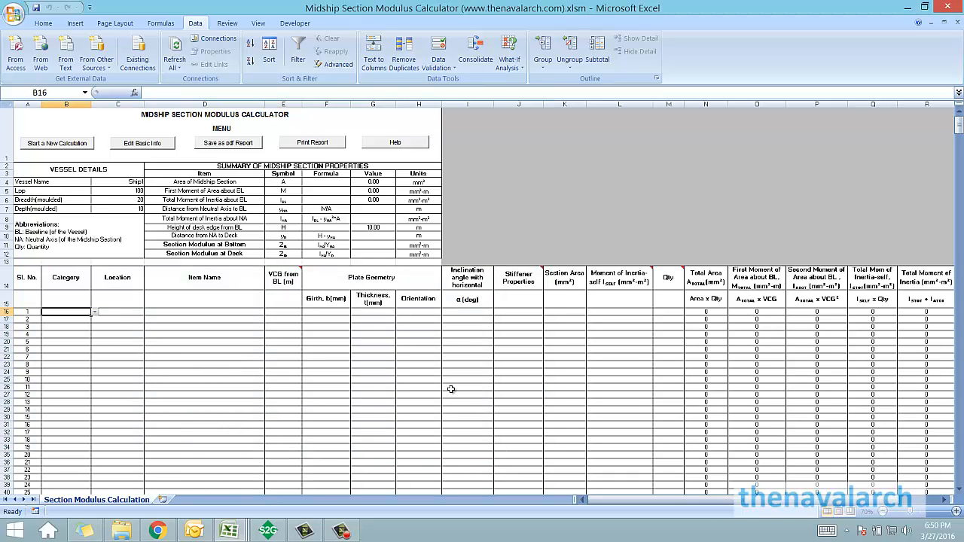
pyautogui.moveTo(453, 395)
pyautogui.write('Plate')
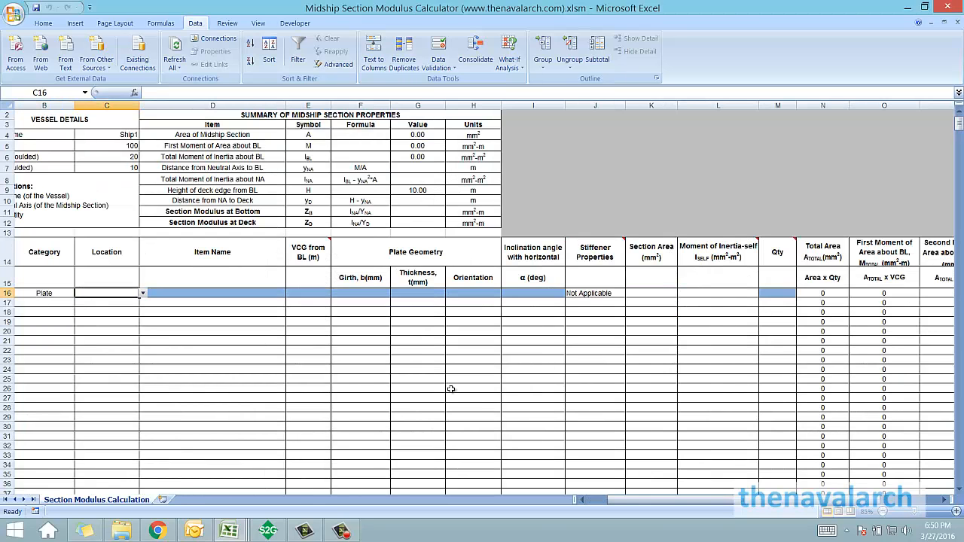
# Locate the first plate at the Keel, name it KP1 and give it VCG 0.01
pyautogui.click(142, 292)
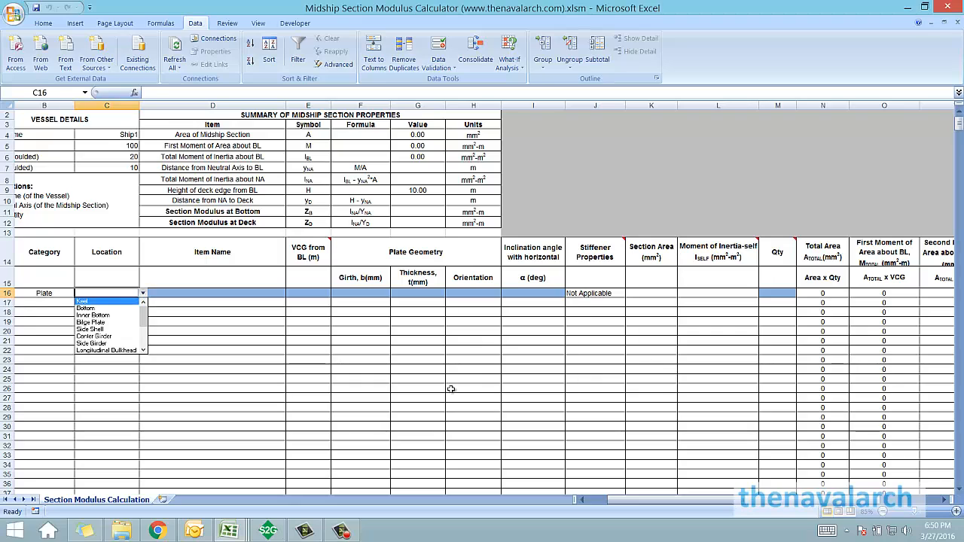
pyautogui.click(83, 316)
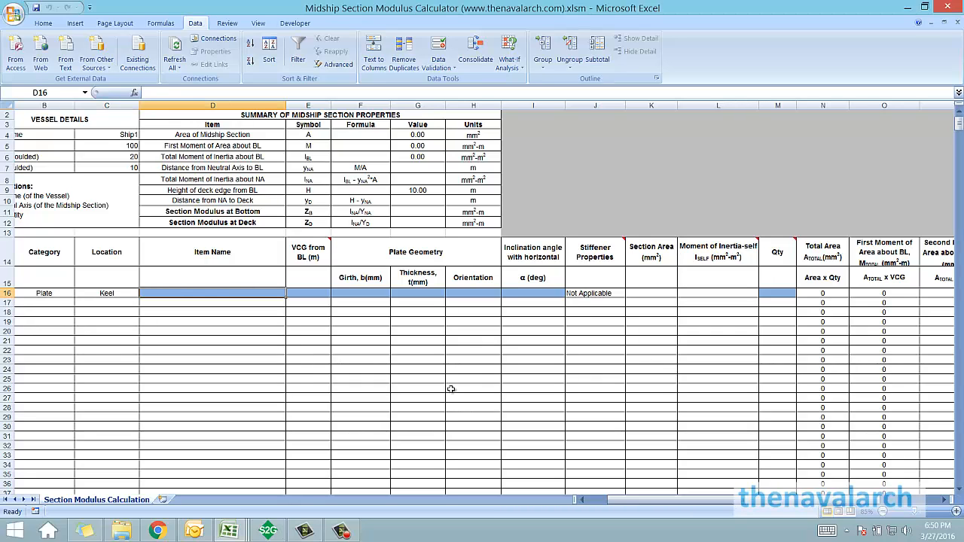
pyautogui.write('K')
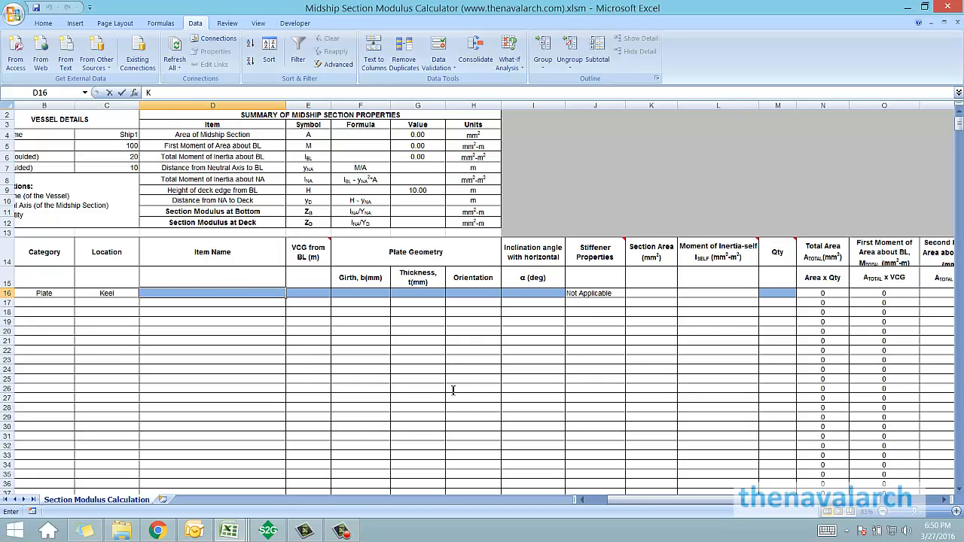
pyautogui.write('KP1')
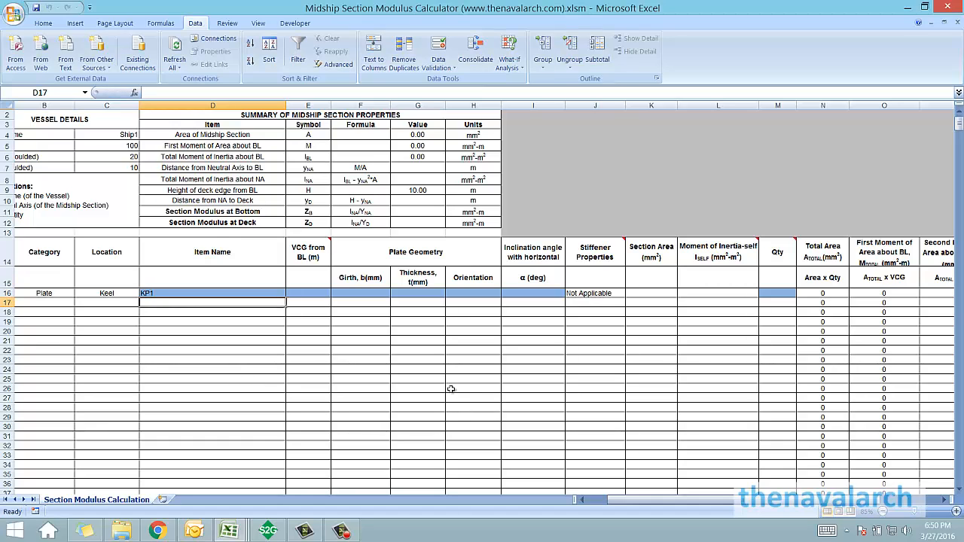
pyautogui.click(307, 292)
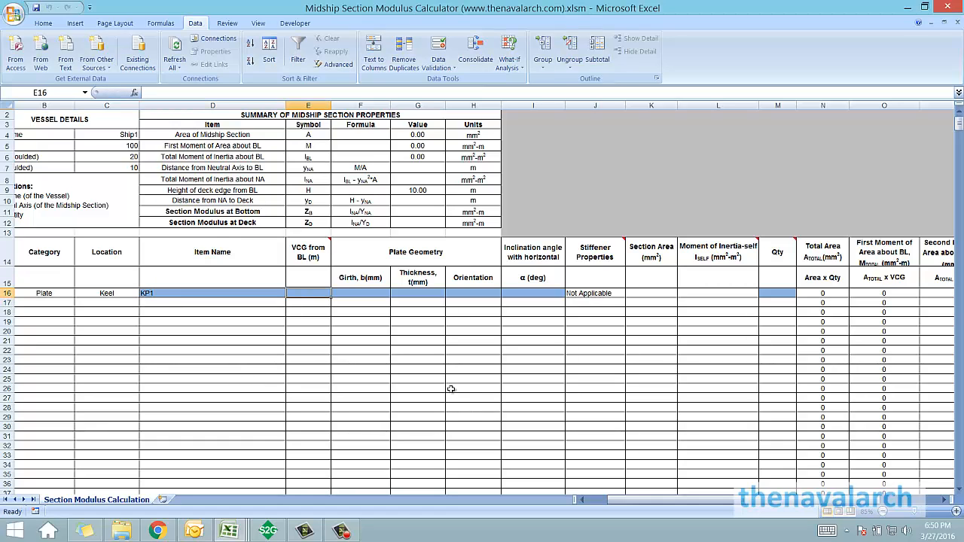
pyautogui.write('0.01')
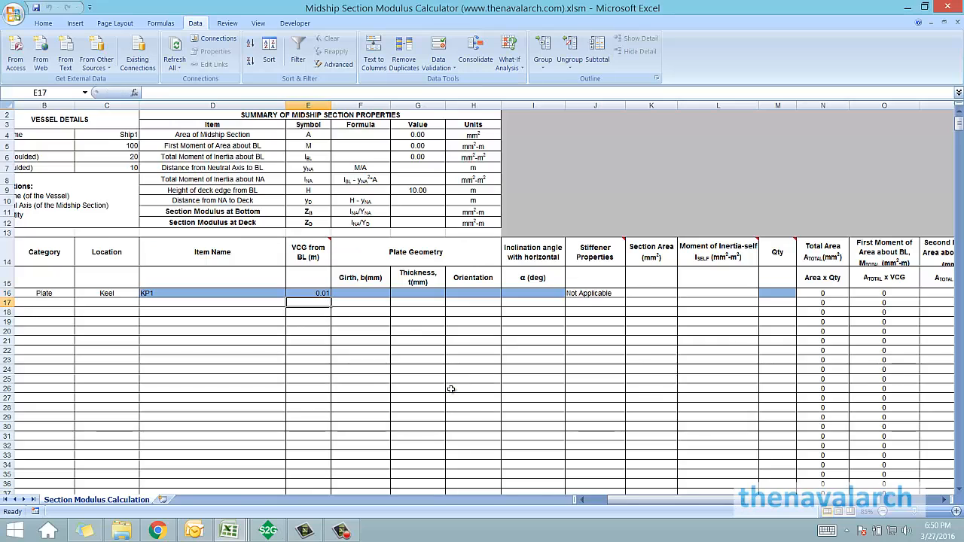
# Enter girth 2000, thickness 20 and Horizontal orientation for the keel plate
pyautogui.click(359, 292)
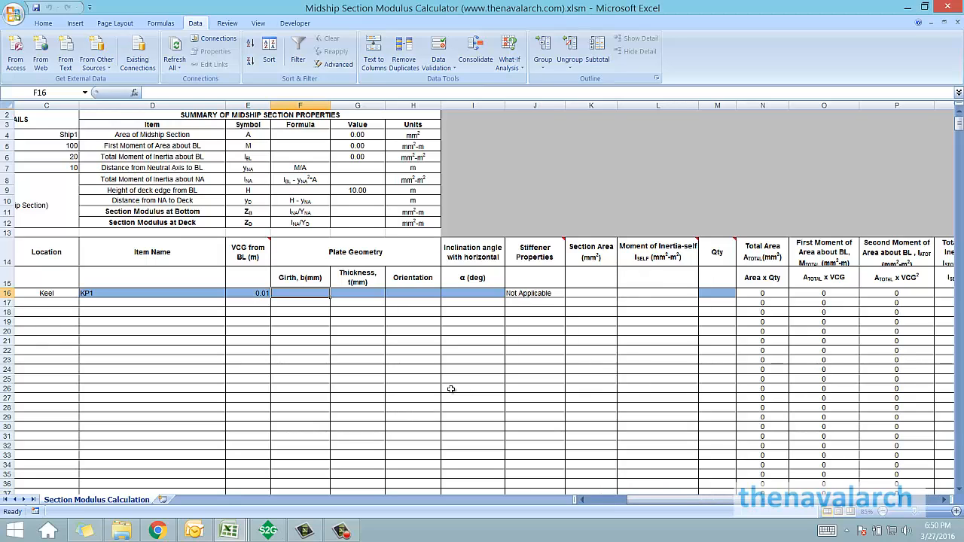
pyautogui.write('2000')
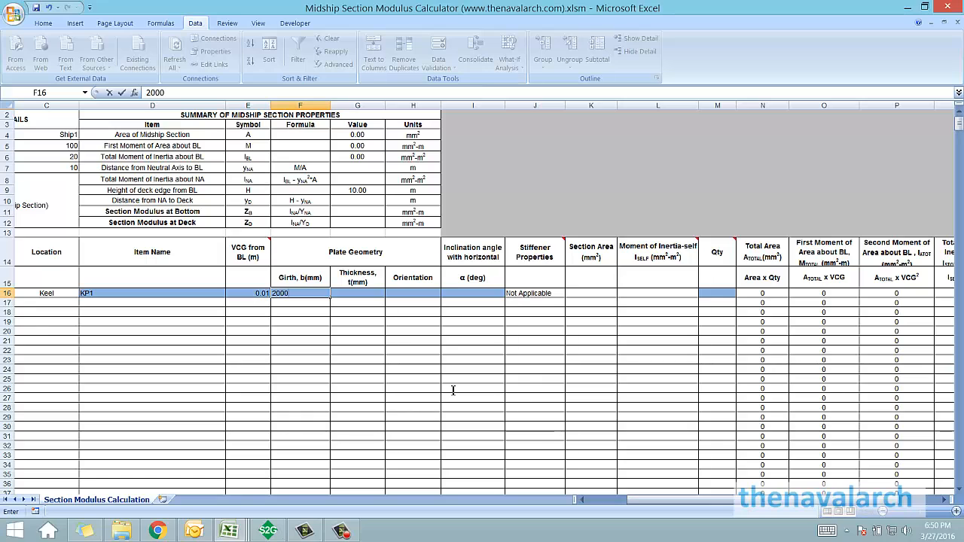
pyautogui.write('20')
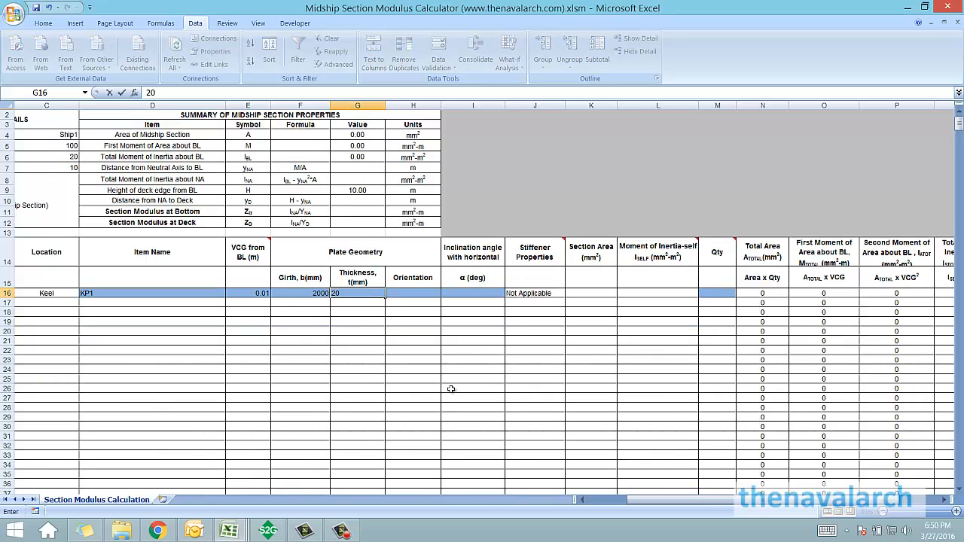
pyautogui.click(412, 292)
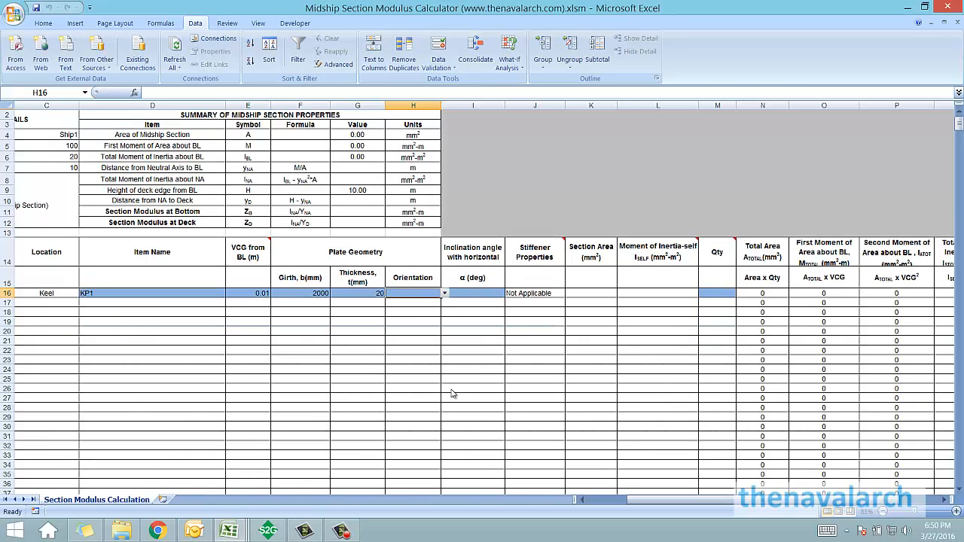
pyautogui.click(442, 293)
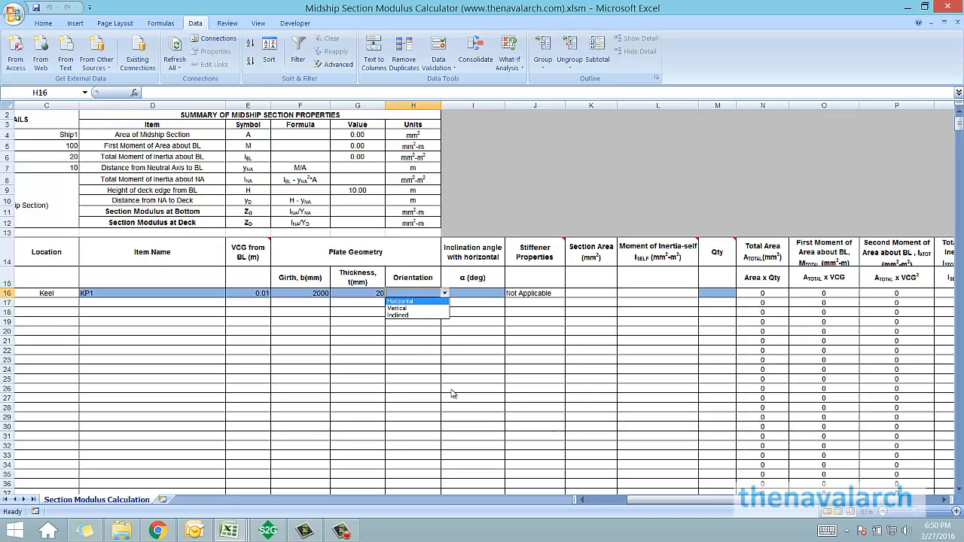
pyautogui.click(400, 301)
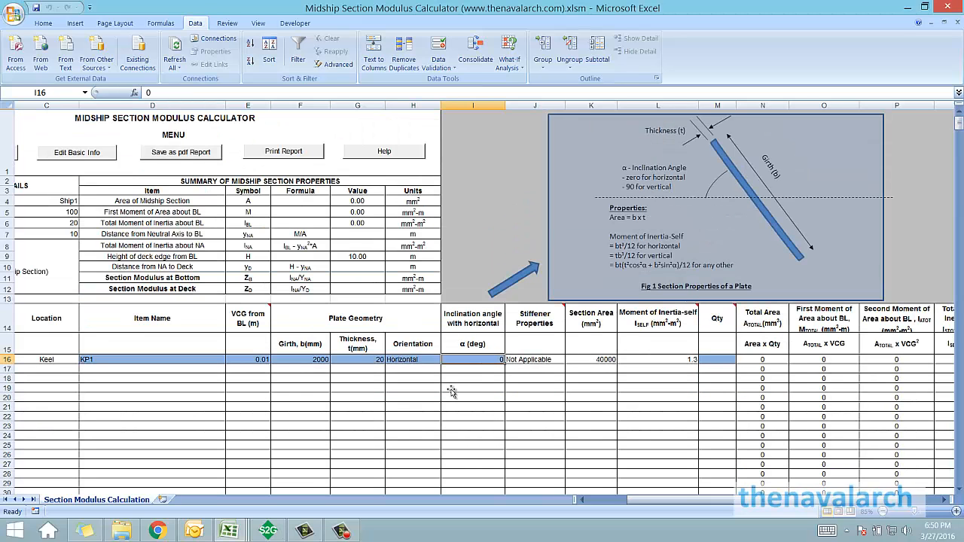
pyautogui.moveTo(450, 389)
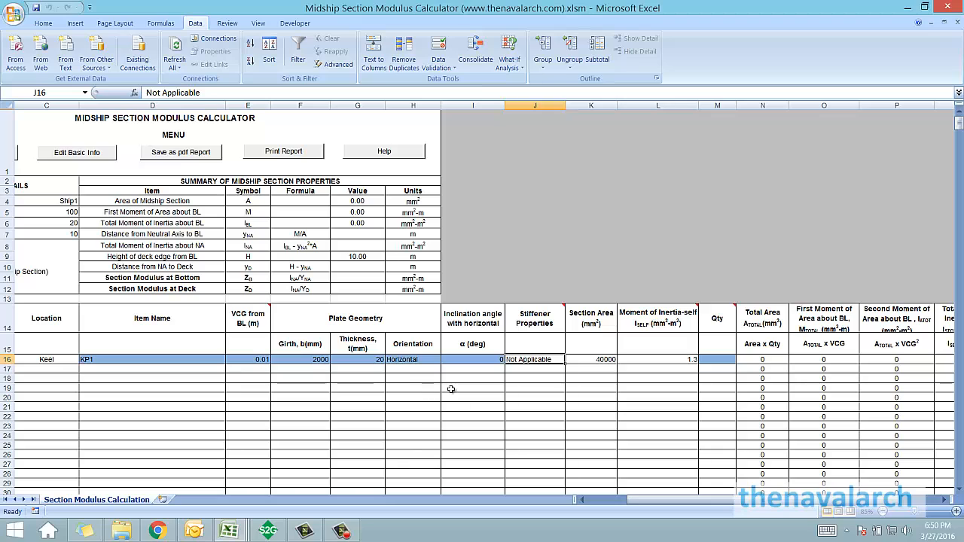
# Give the keel plate quantity 2 and inspect its moment of area and inertia formulas
pyautogui.click(590, 358)
pyautogui.write('2')
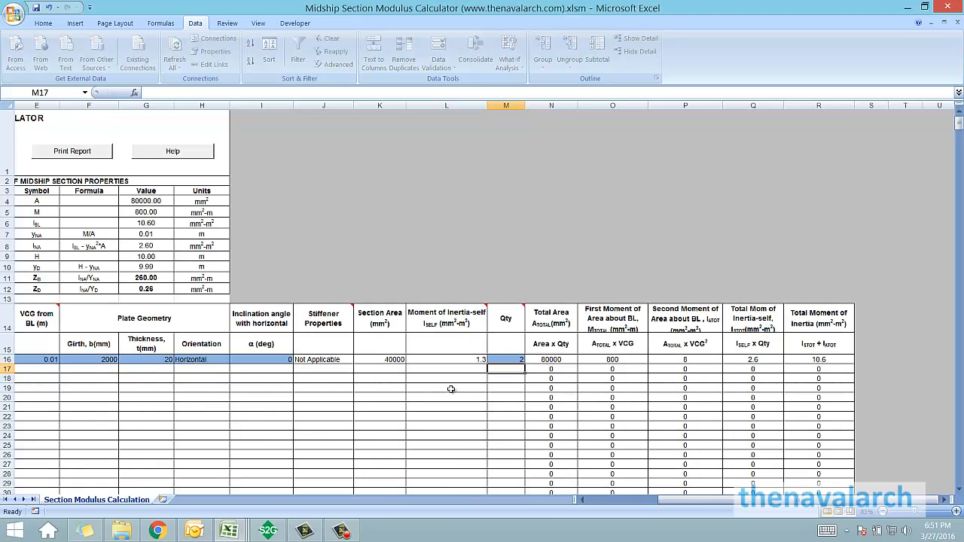
pyautogui.click(551, 358)
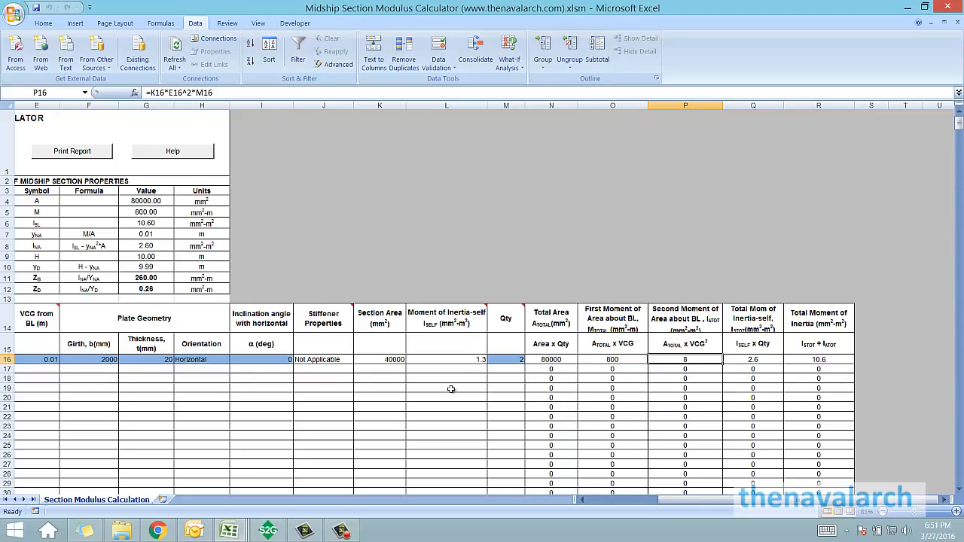
pyautogui.click(753, 359)
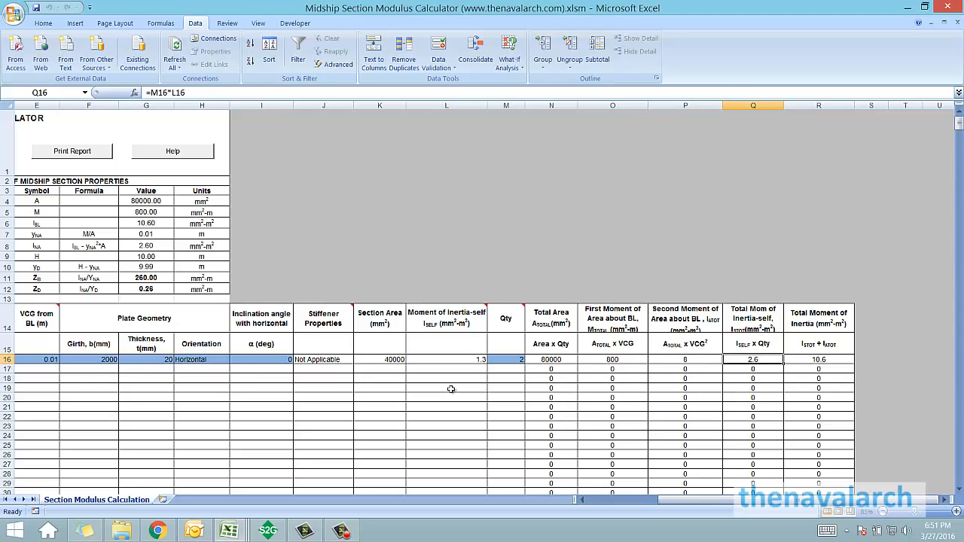
pyautogui.click(817, 358)
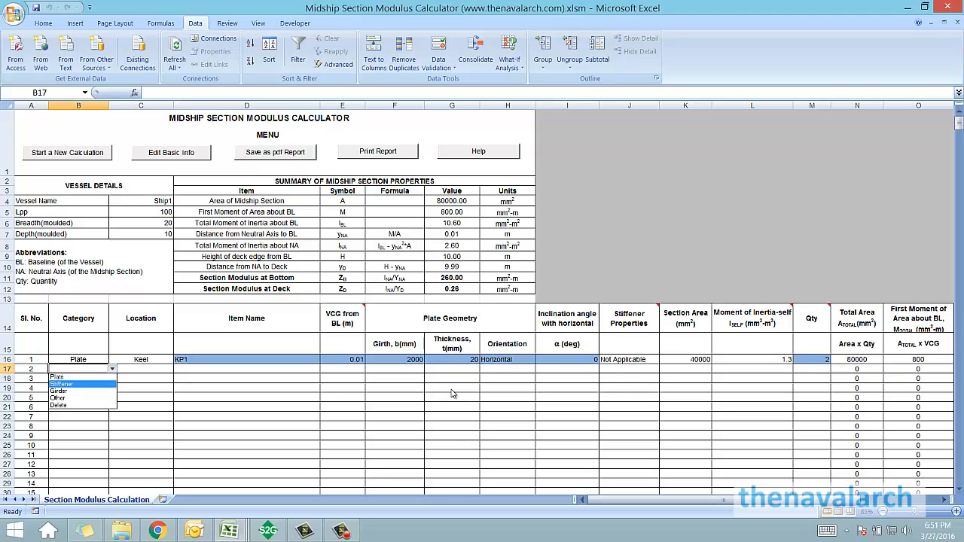
# Make row 17 a Stiffener at the Bottom named Bottom Longitudinals with VCG 0.05
pyautogui.click(61, 384)
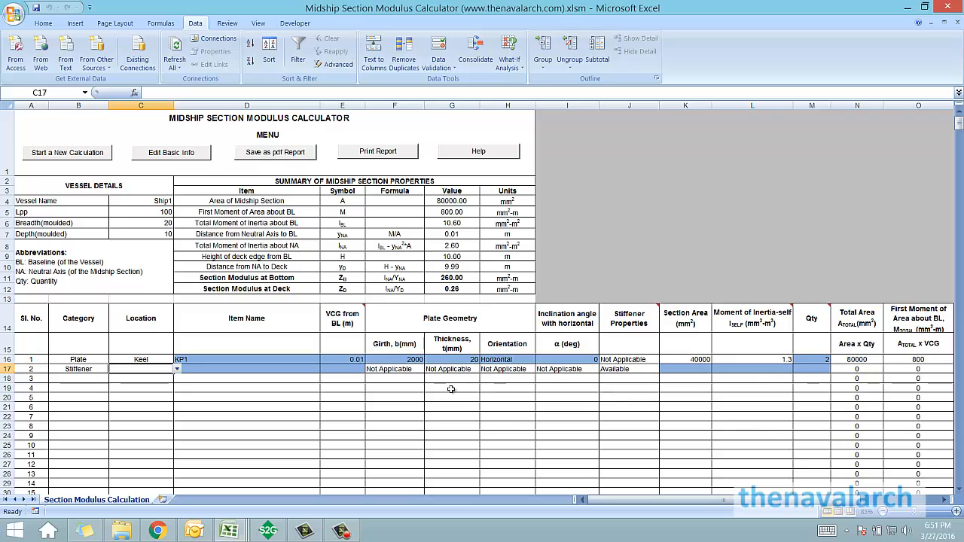
pyautogui.moveTo(453, 395)
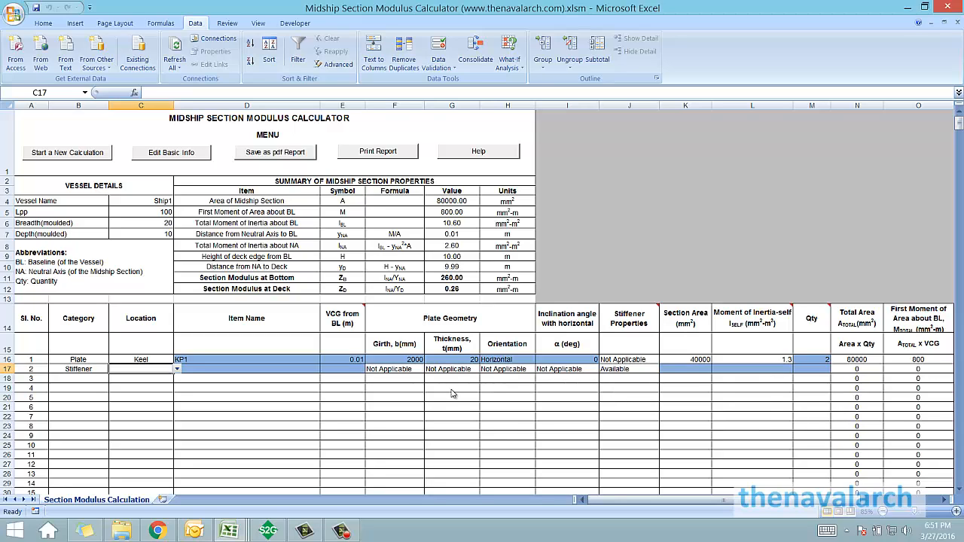
pyautogui.moveTo(449, 390)
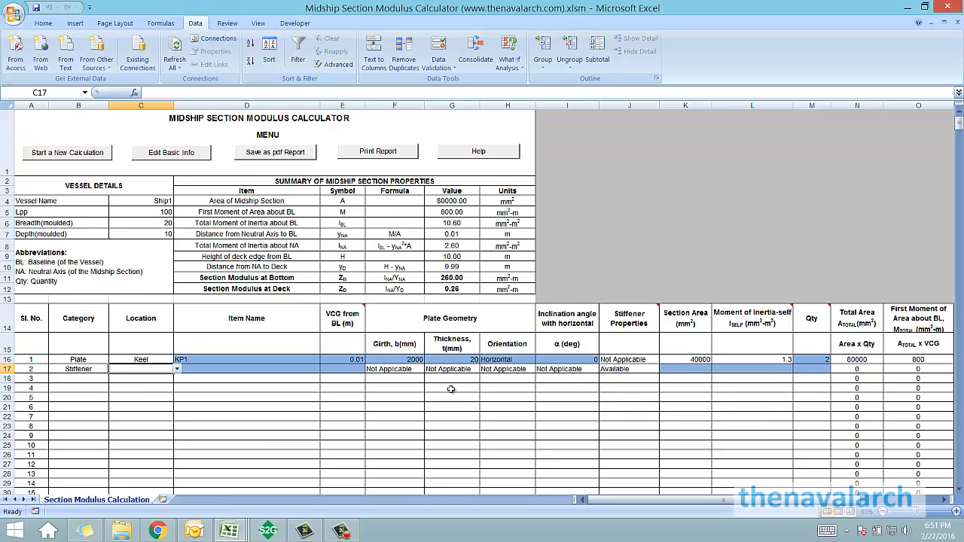
pyautogui.moveTo(453, 394)
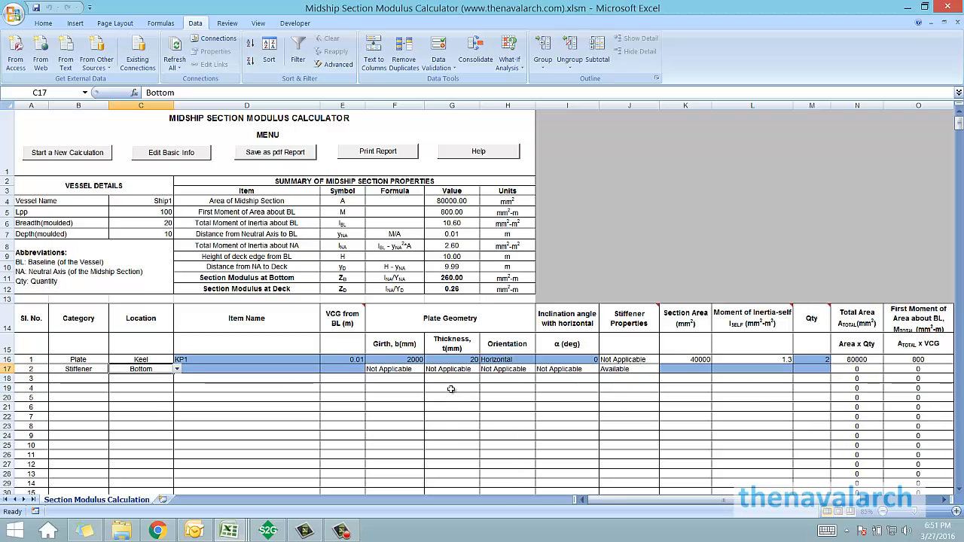
pyautogui.write('Bottom Longitudinals')
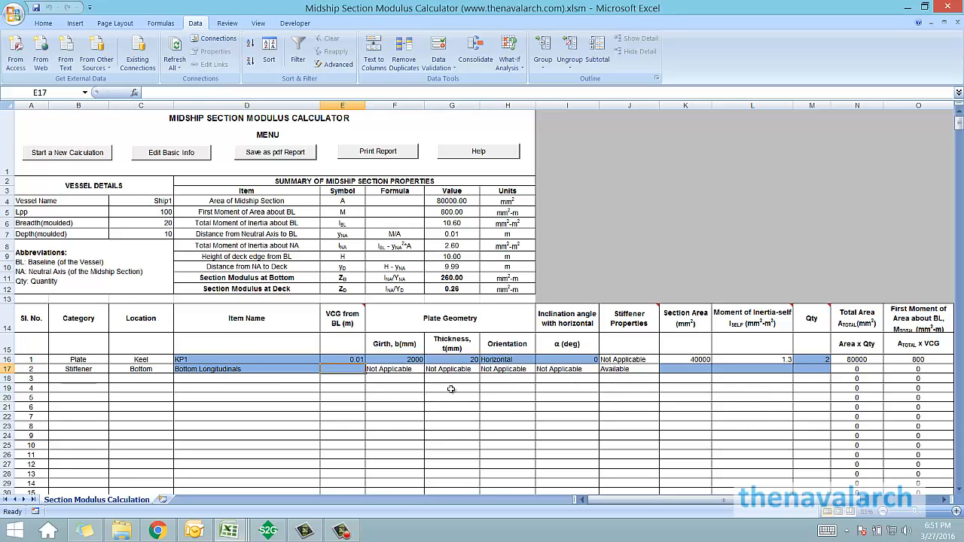
pyautogui.write('0.05')
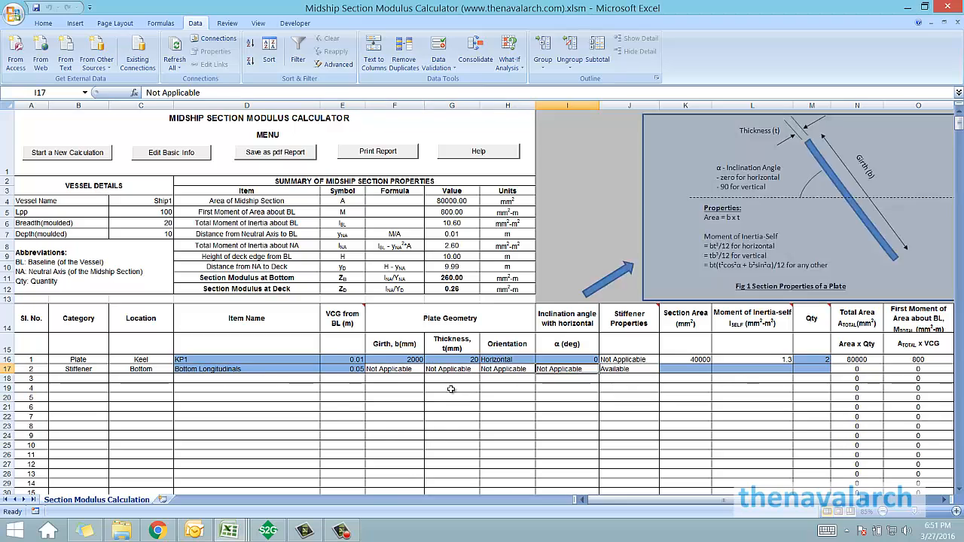
pyautogui.click(629, 369)
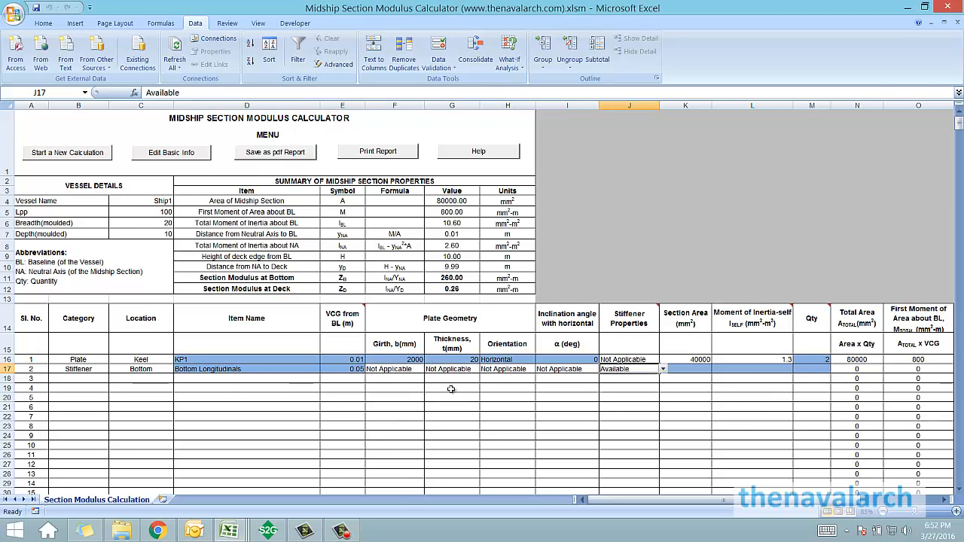
pyautogui.moveTo(452, 393)
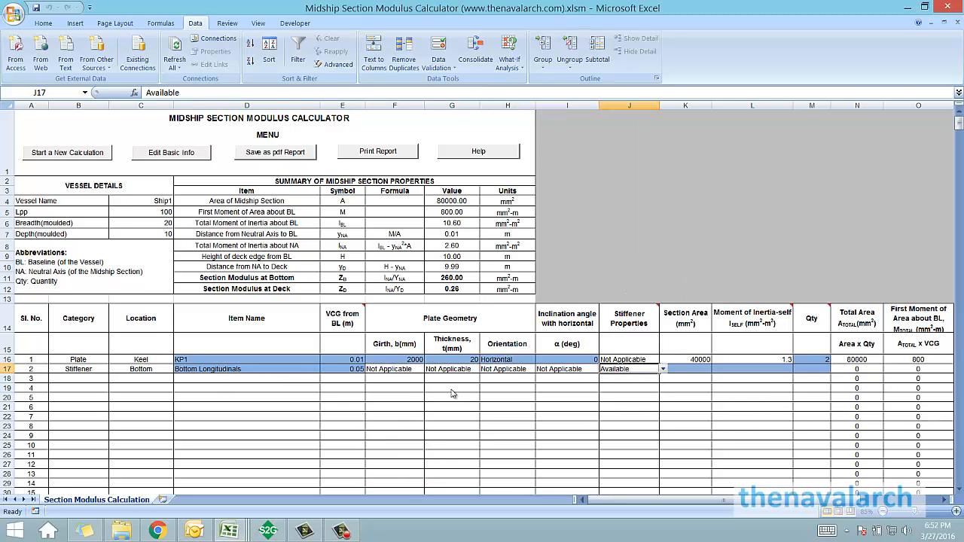
pyautogui.hscroll(3)
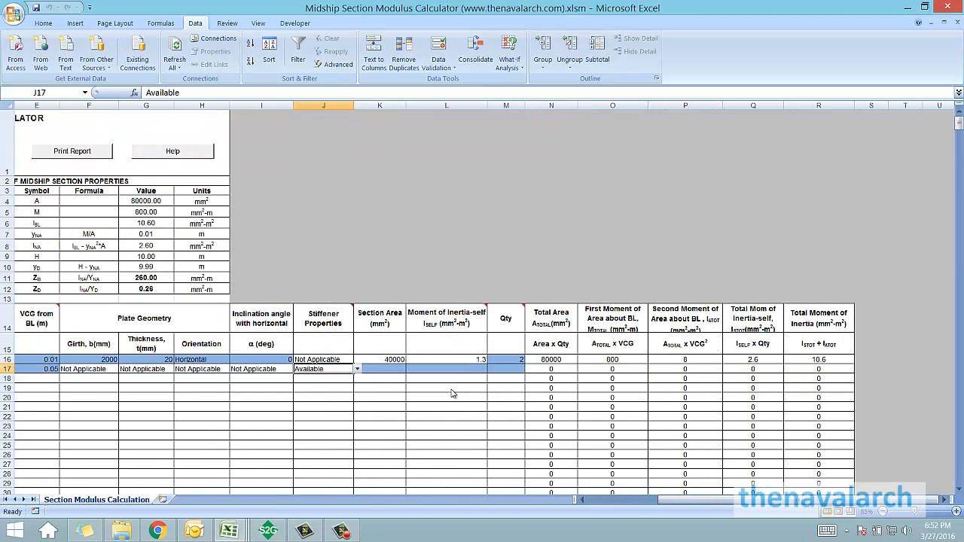
# Keep stiffener properties Available and launch the stiffener section property calculator
pyautogui.click(355, 369)
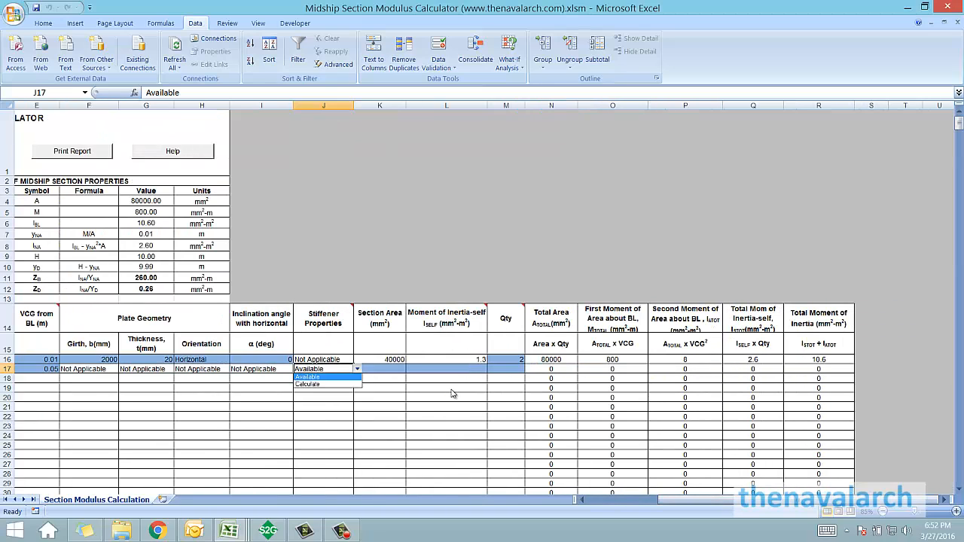
pyautogui.click(310, 377)
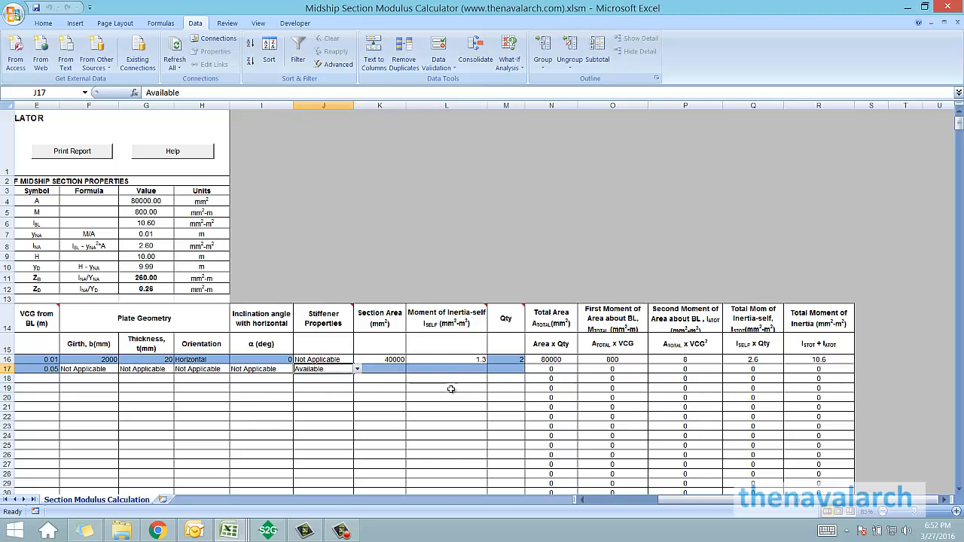
pyautogui.click(380, 369)
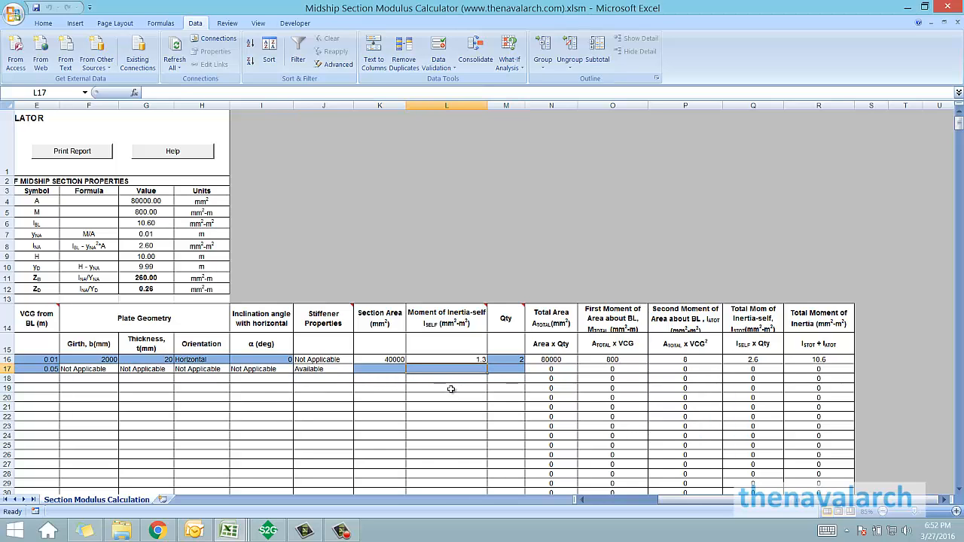
pyautogui.click(506, 369)
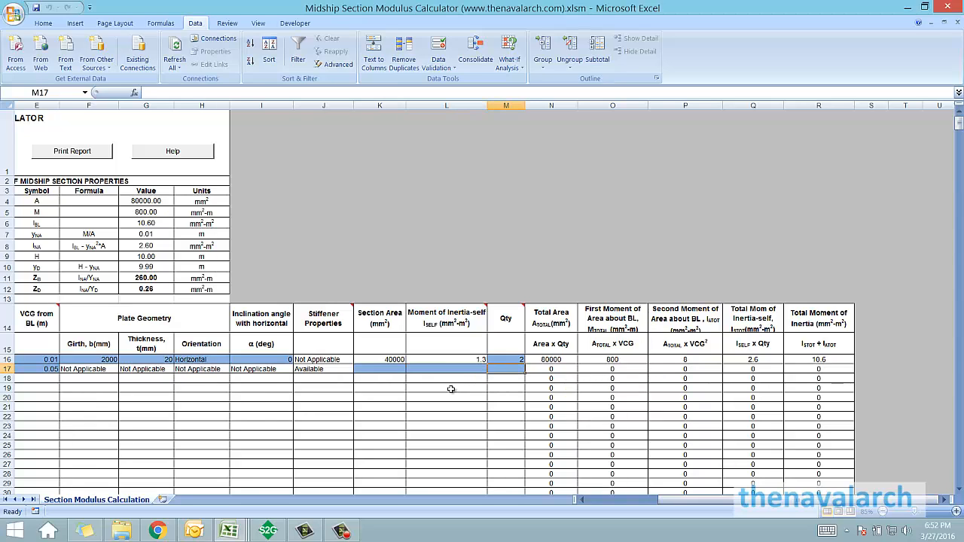
pyautogui.click(323, 369)
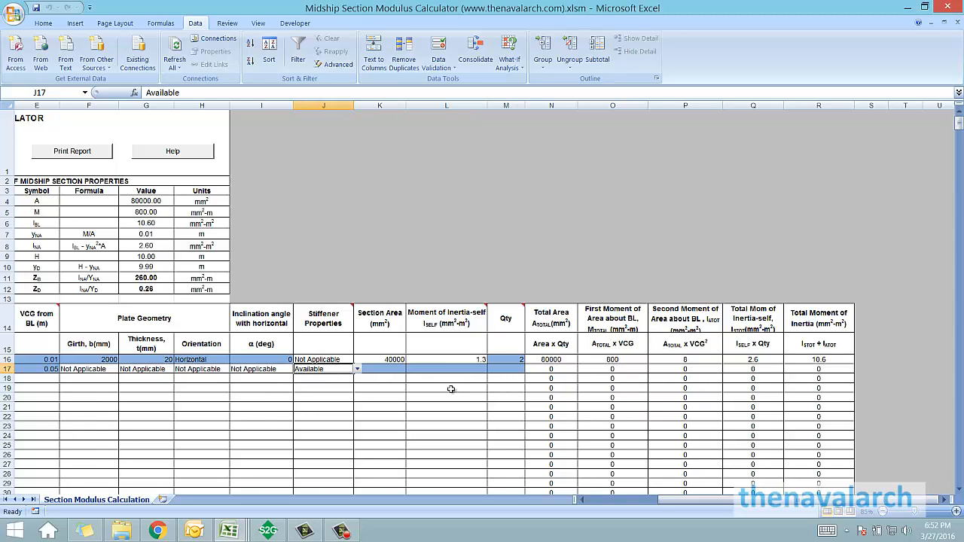
pyautogui.click(356, 369)
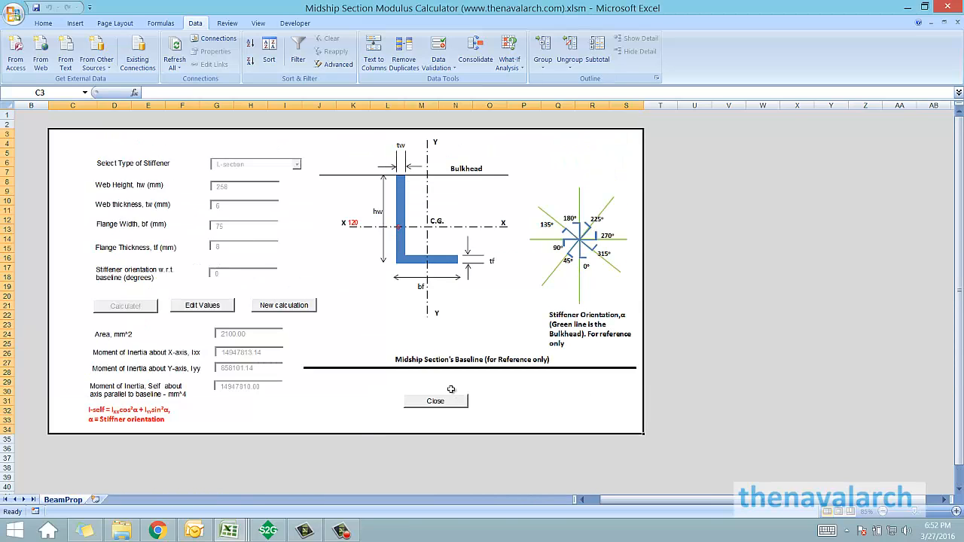
pyautogui.moveTo(452, 392)
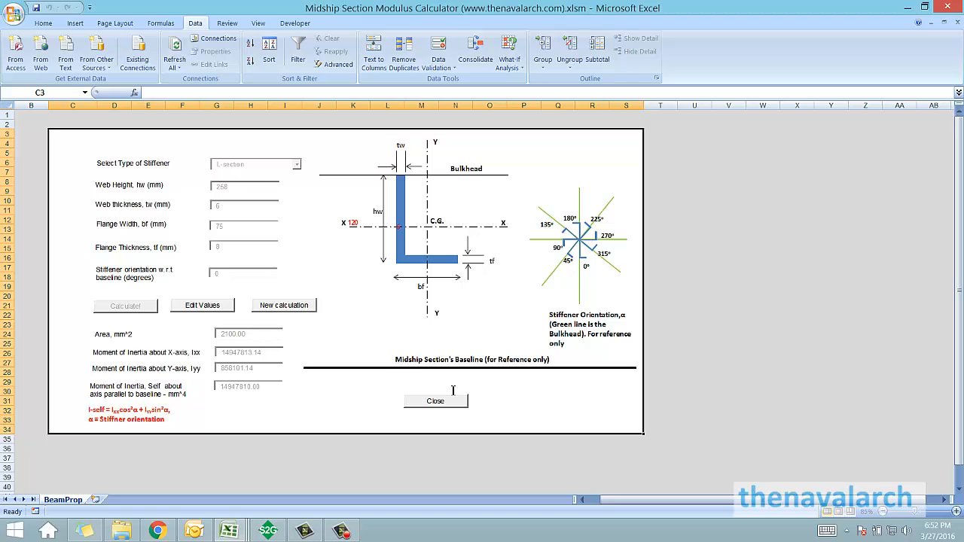
pyautogui.moveTo(452, 393)
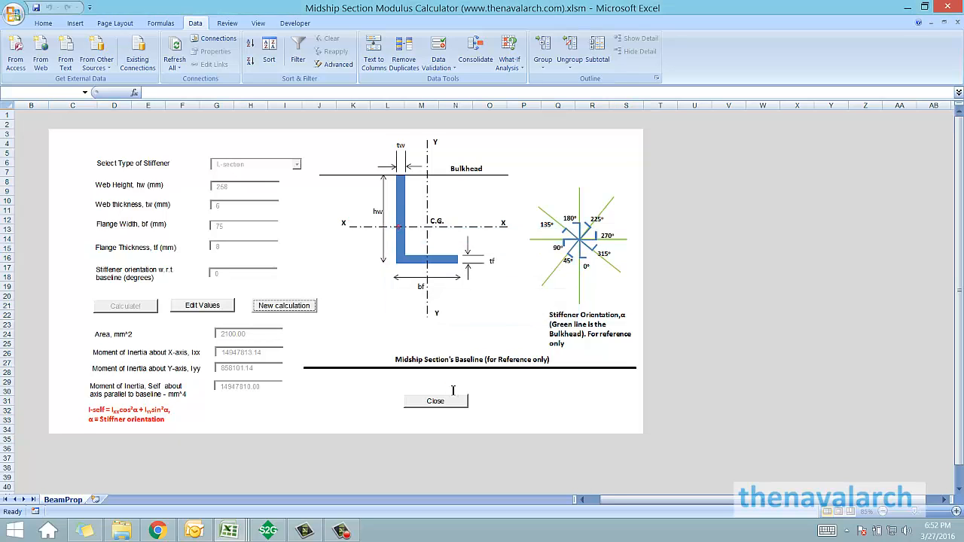
# Calculate an L-section with 150×10 web, 100×10 flange and 180° orientation, giving 2400 mm² area
pyautogui.click(283, 306)
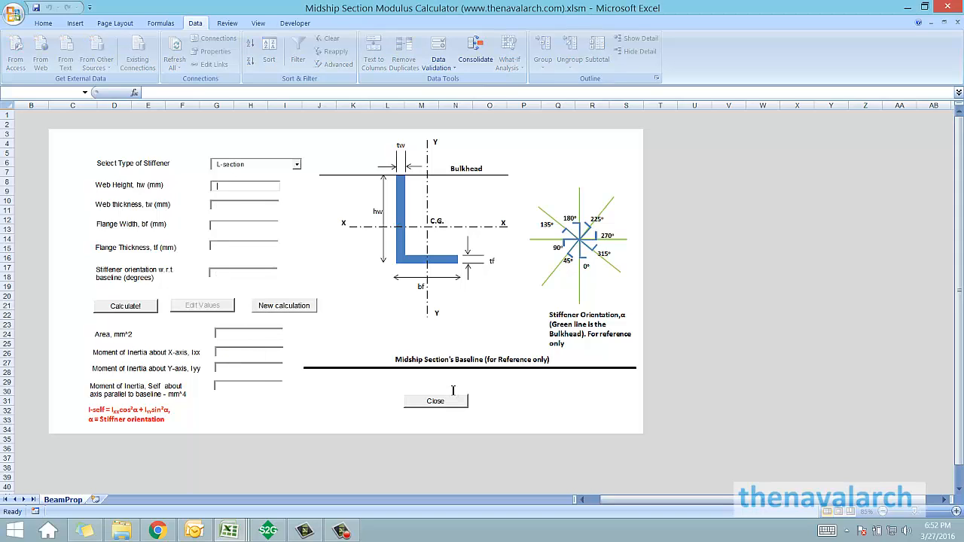
pyautogui.write('150')
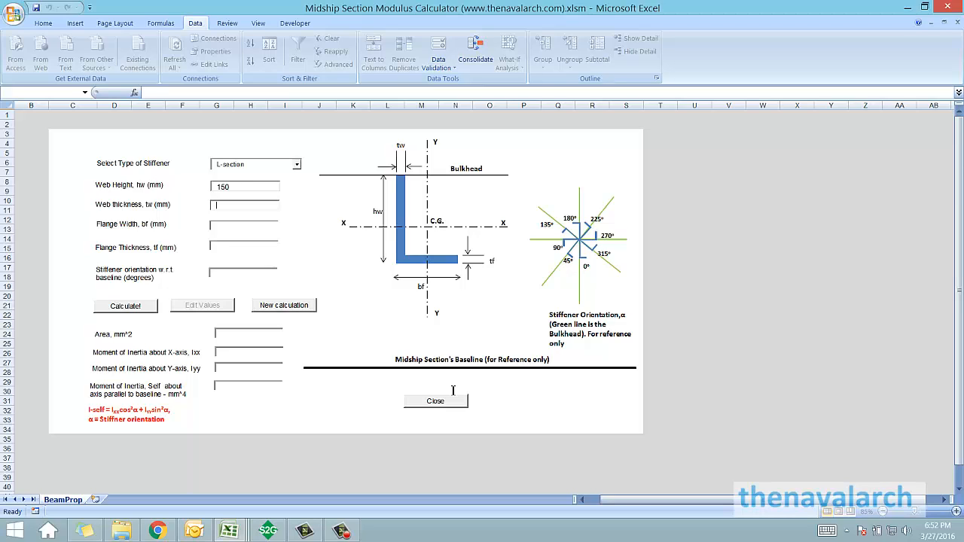
pyautogui.write('10')
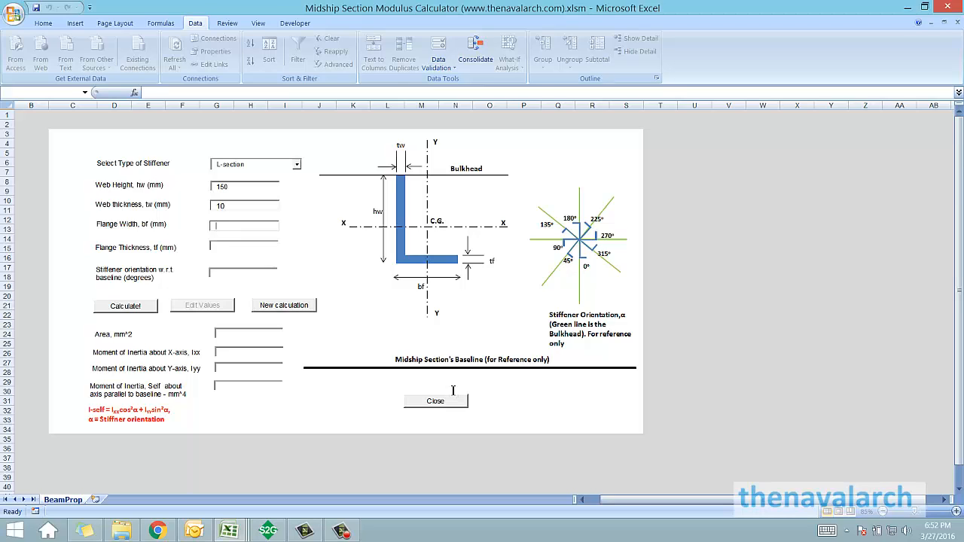
pyautogui.write('100')
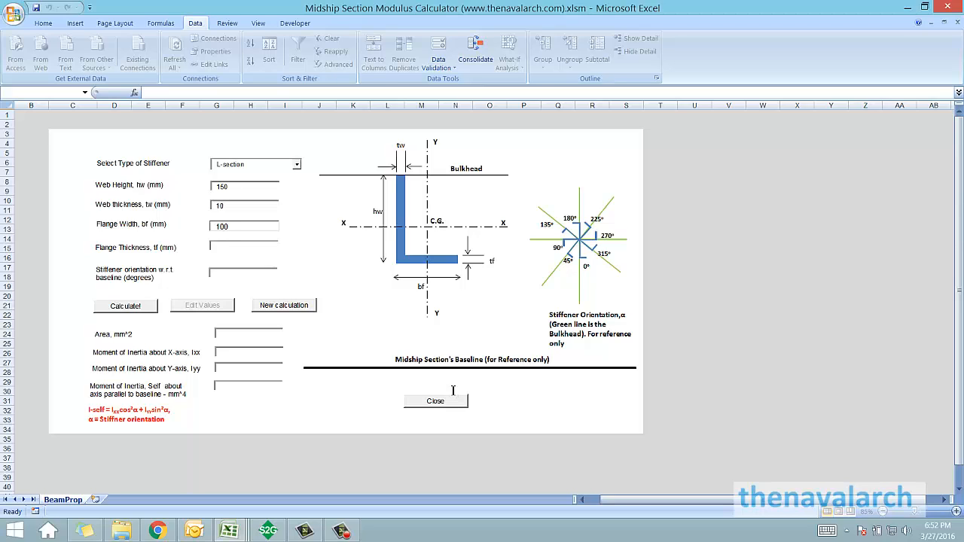
pyautogui.write('10')
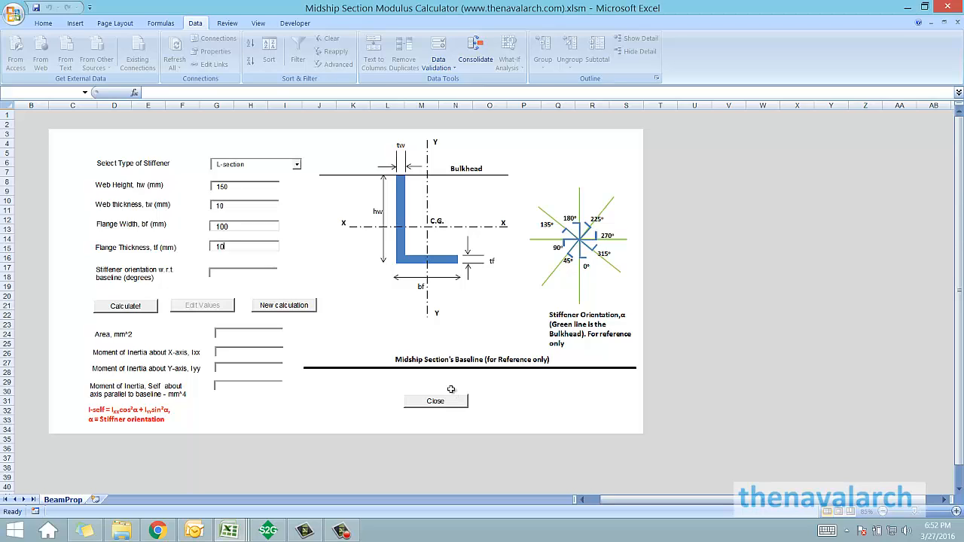
pyautogui.write('180')
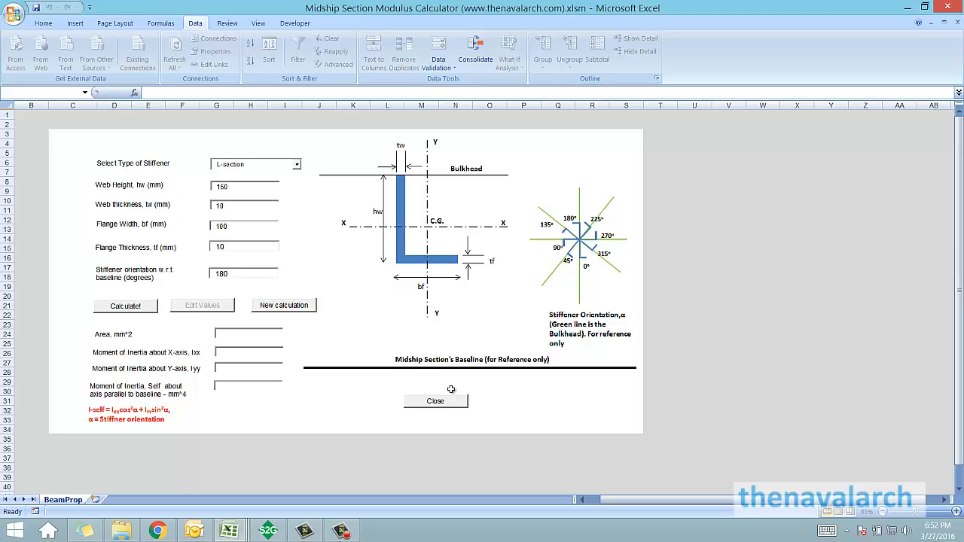
pyautogui.click(125, 304)
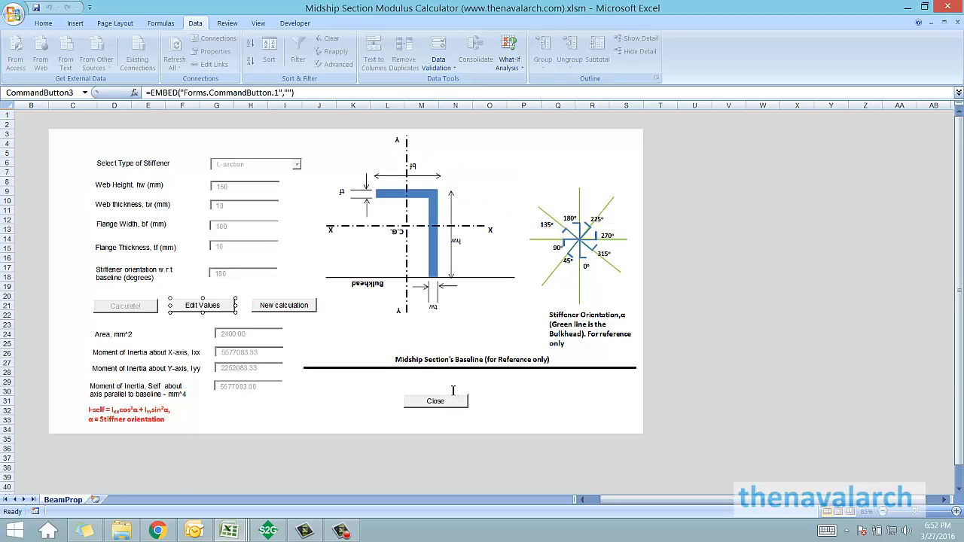
pyautogui.moveTo(452, 393)
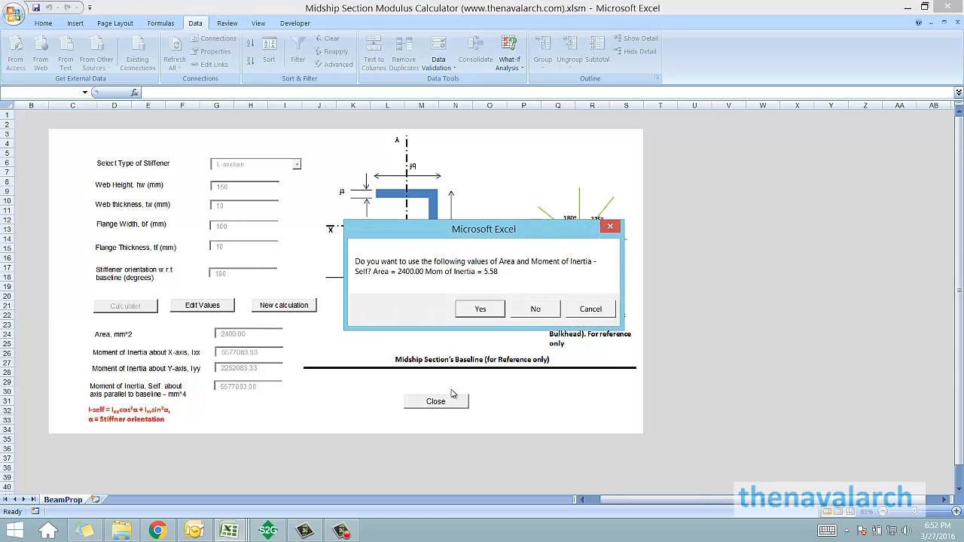
# Accept the calculated stiffener values and set row 17's quantity to 20
pyautogui.click(479, 309)
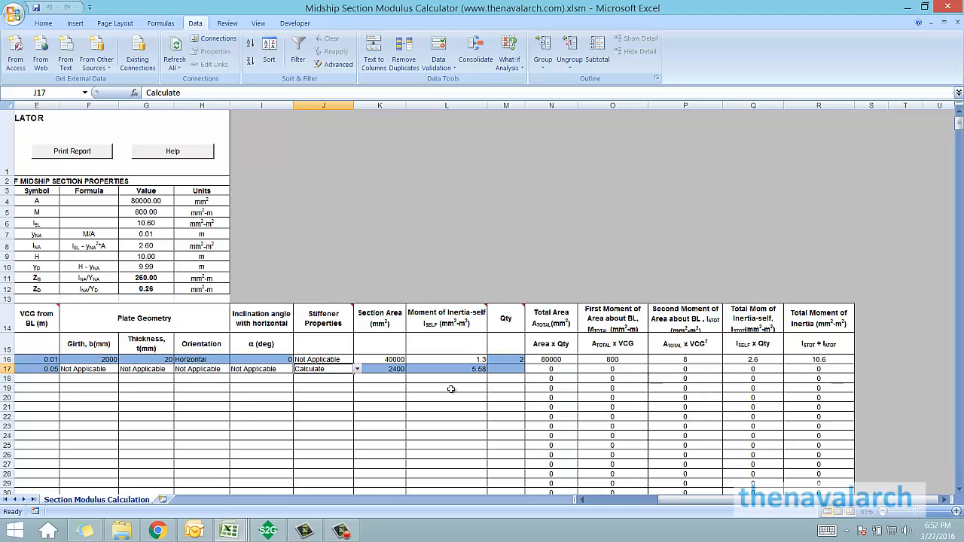
pyautogui.click(506, 369)
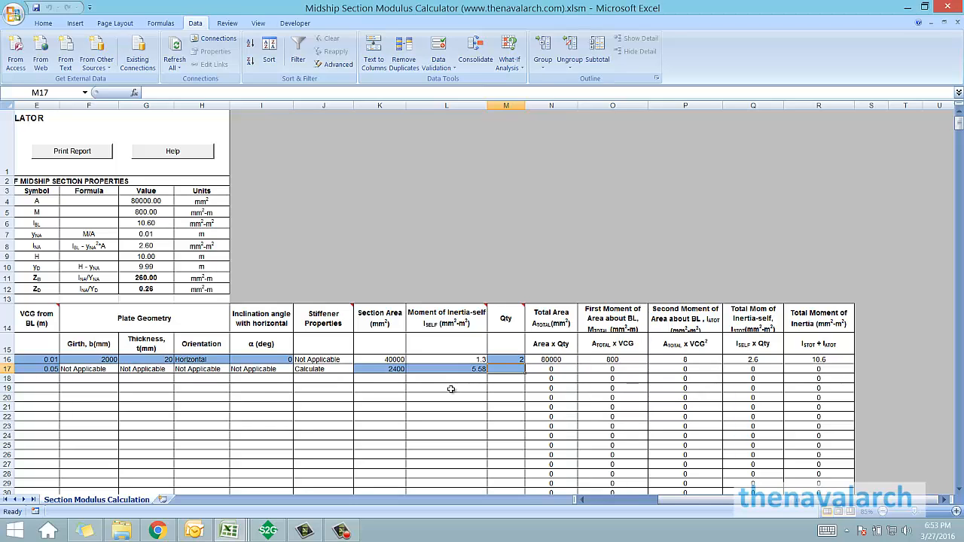
pyautogui.write('20')
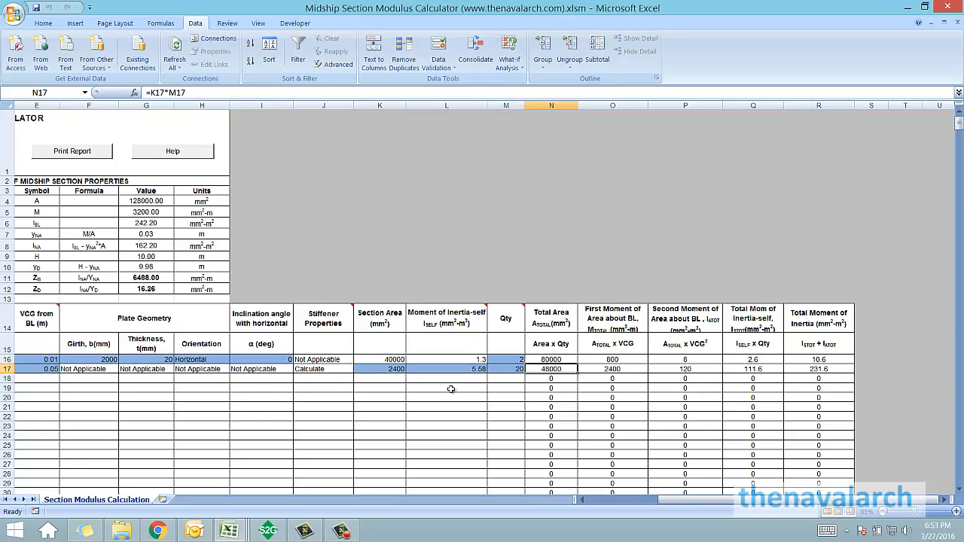
pyautogui.hscroll(-3)
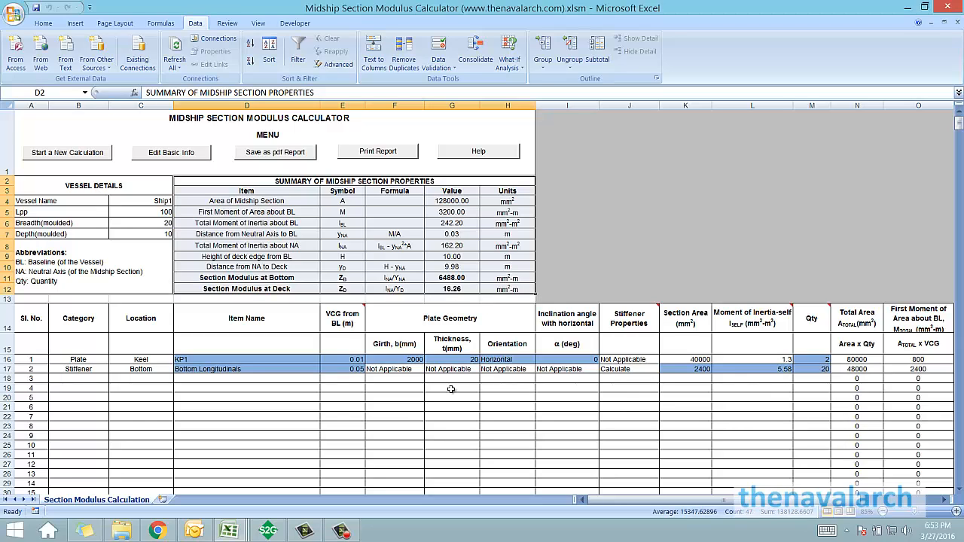
pyautogui.moveTo(452, 391)
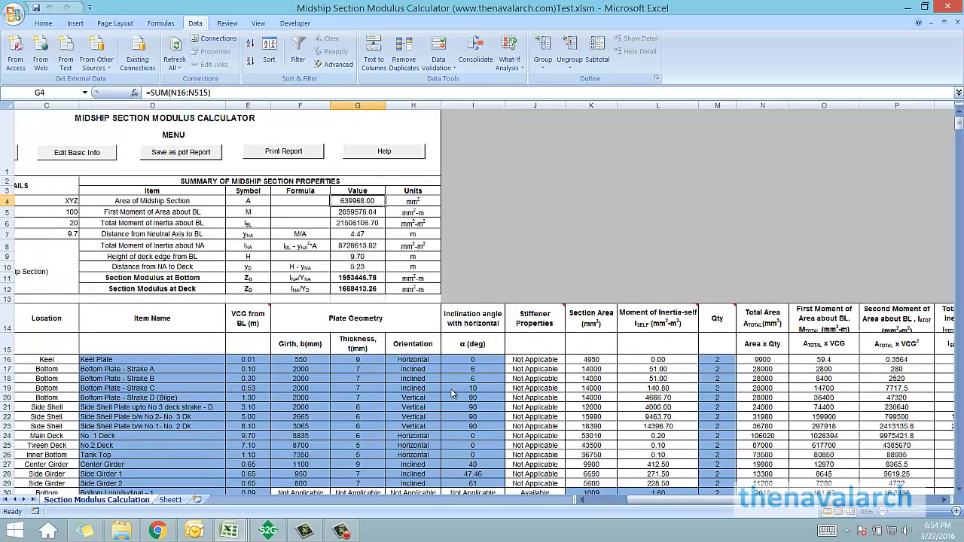
# Scroll through the Test workbook's populated member list and its section modulus results
pyautogui.scroll(-3)
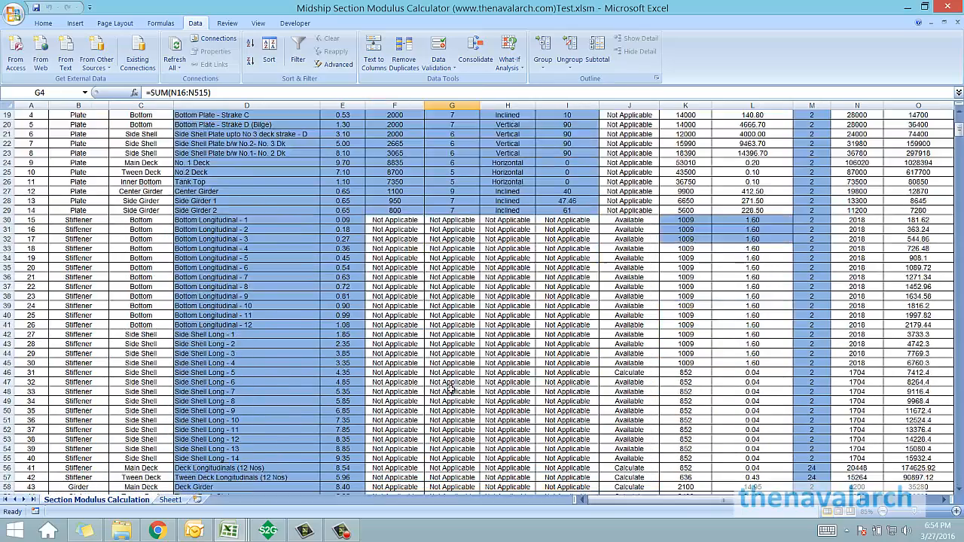
pyautogui.scroll(-3)
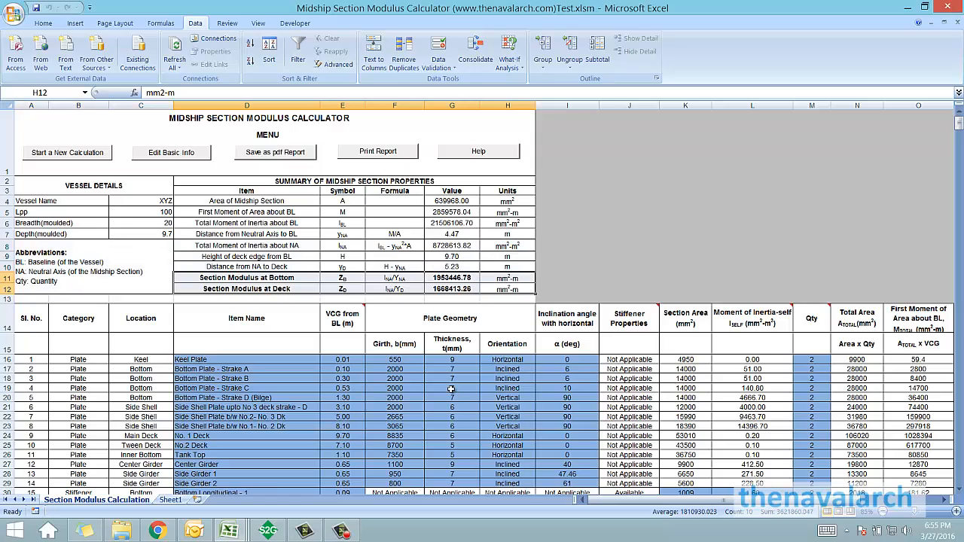
pyautogui.scroll(-3)
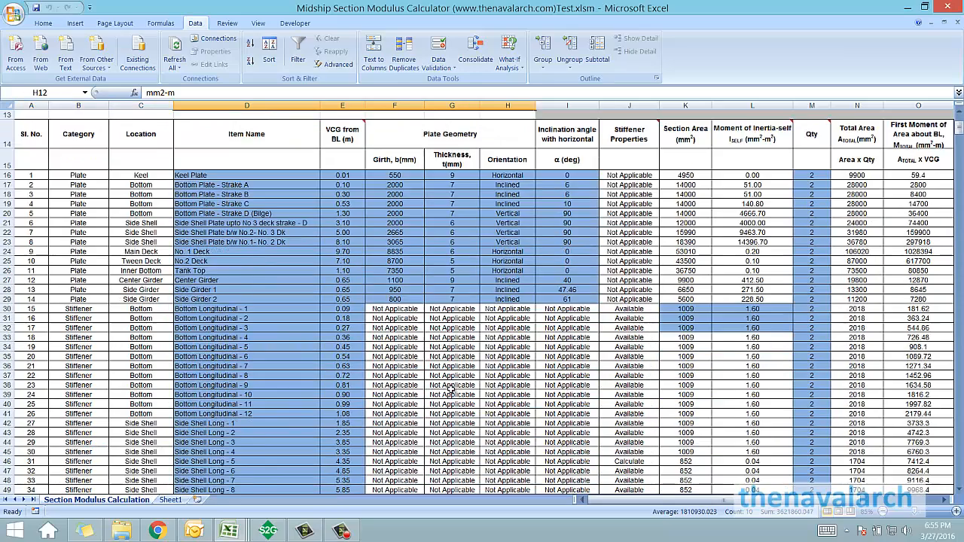
pyautogui.scroll(-3)
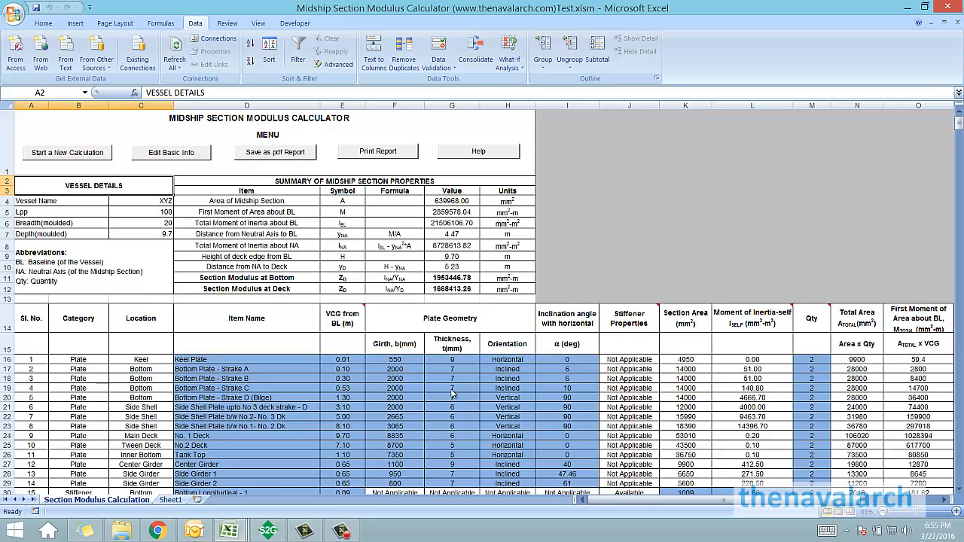
# View the Basic Particulars via Edit Basic Info, cancel without changes, then show the Help sheet
pyautogui.click(171, 152)
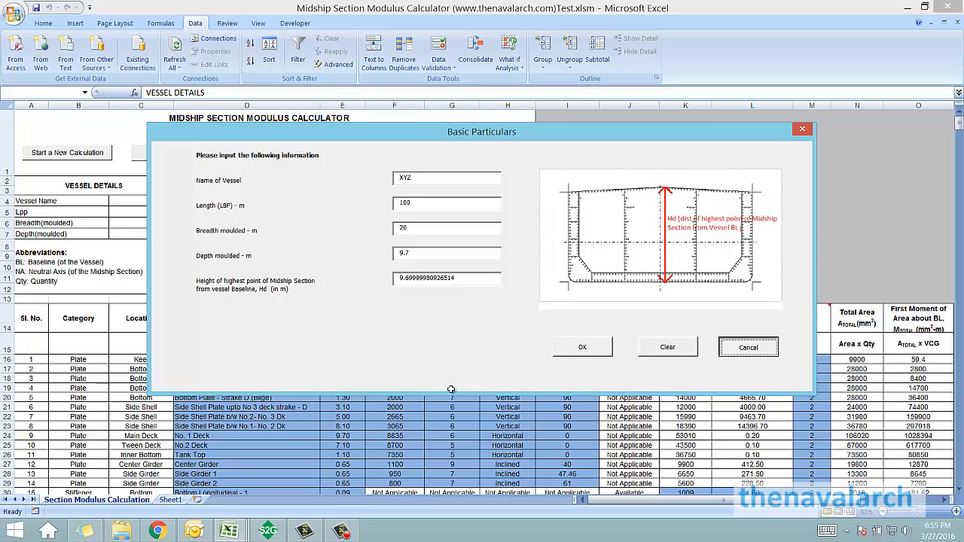
pyautogui.click(583, 347)
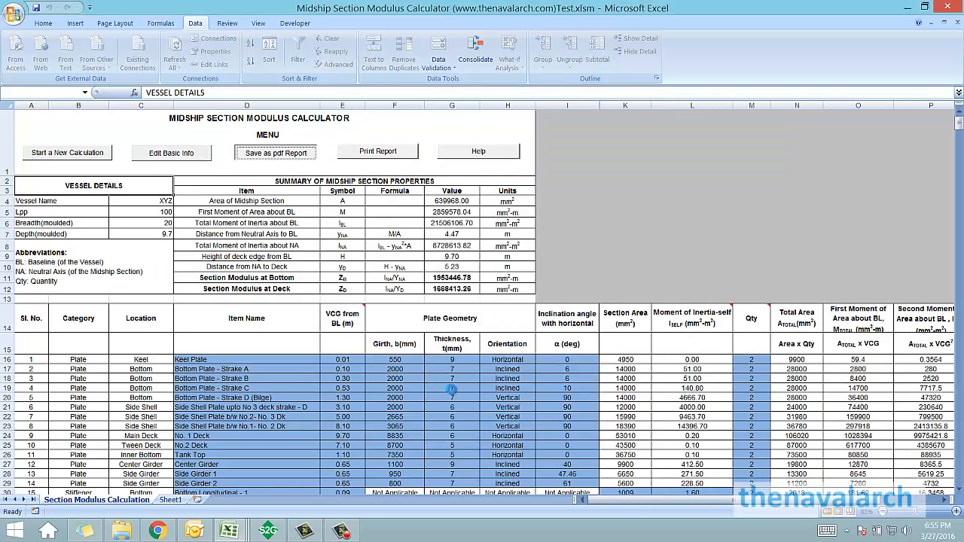
pyautogui.click(274, 152)
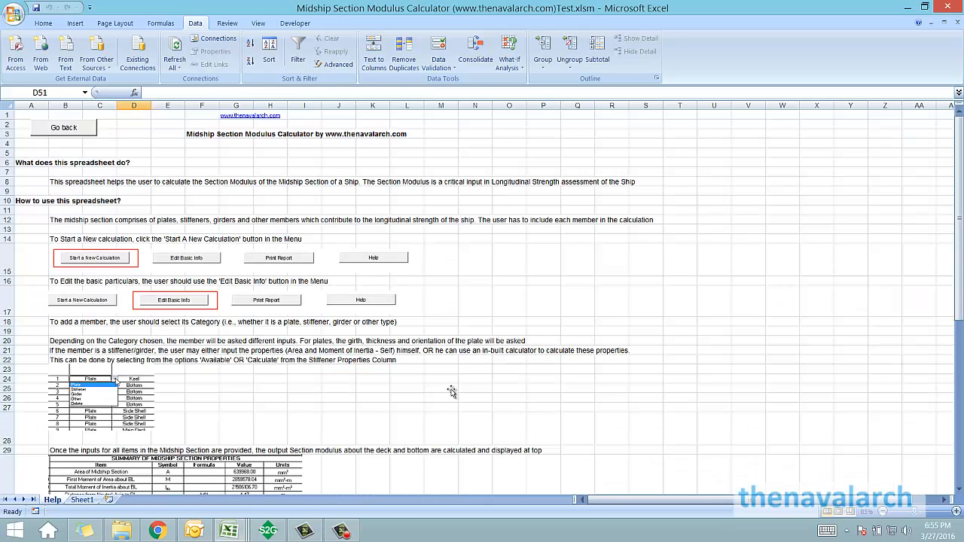
# Read the Help sheet and return to the calculator's first moment of area summary row
pyautogui.scroll(-3)
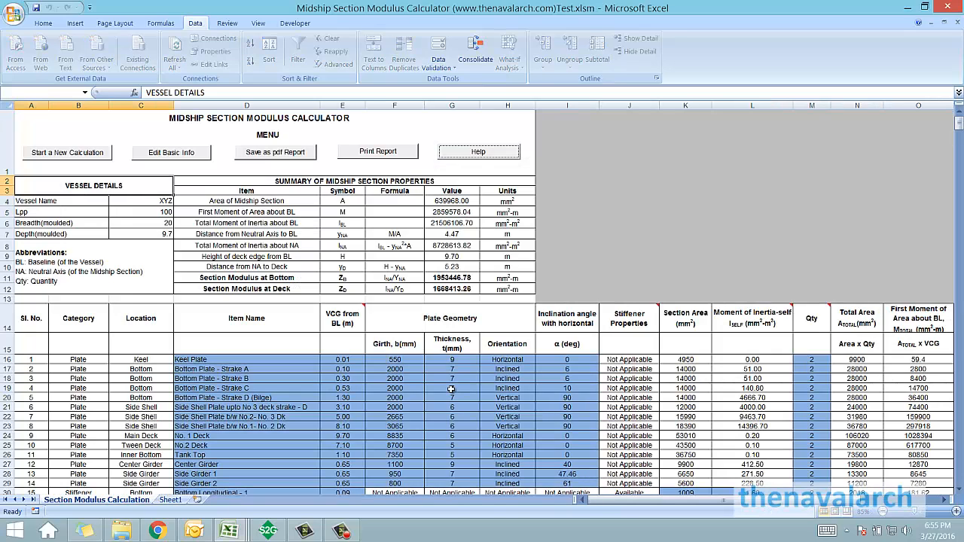
pyautogui.click(247, 211)
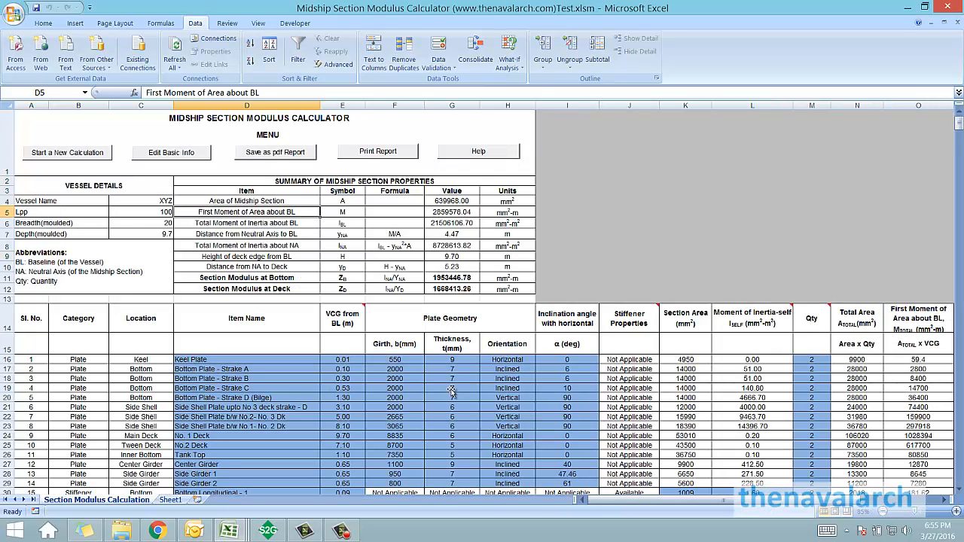